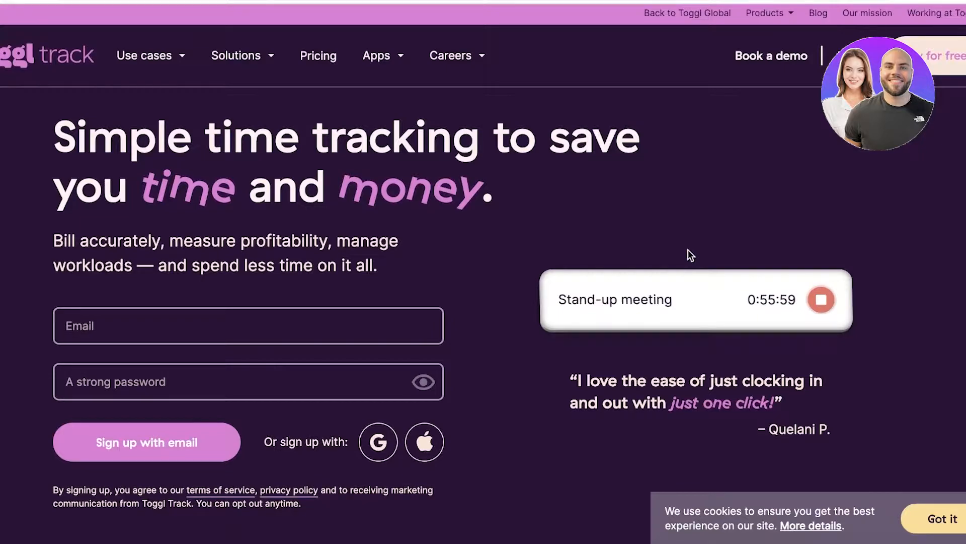
Browse the Billing & invoicing, Reporting and Payroll use cases on the Toggl site.
scroll(down, 3)
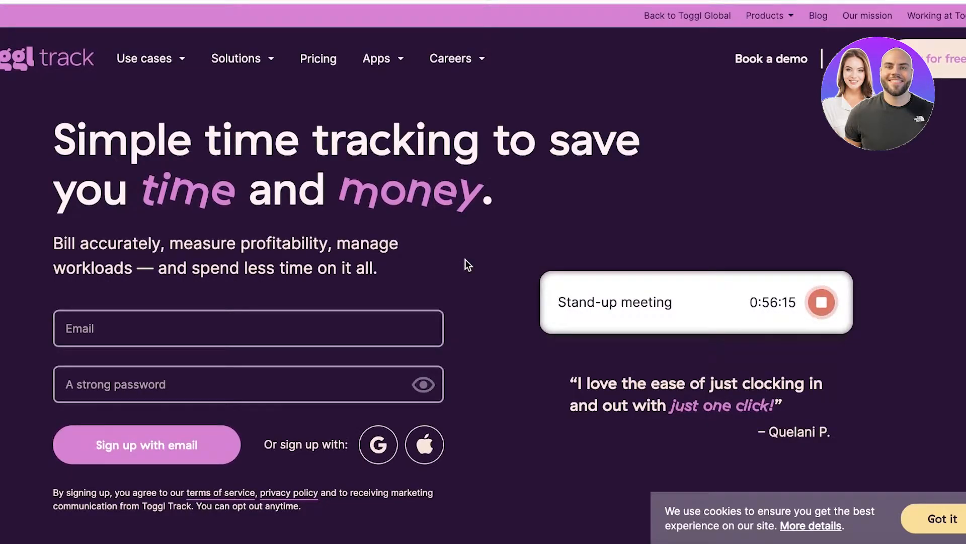
mouse_move(502, 254)
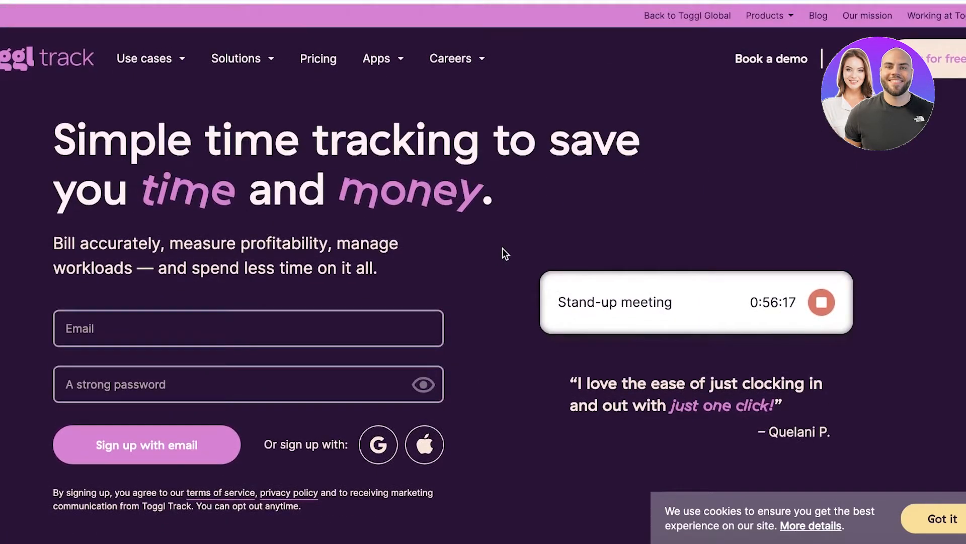
scroll(down, 3)
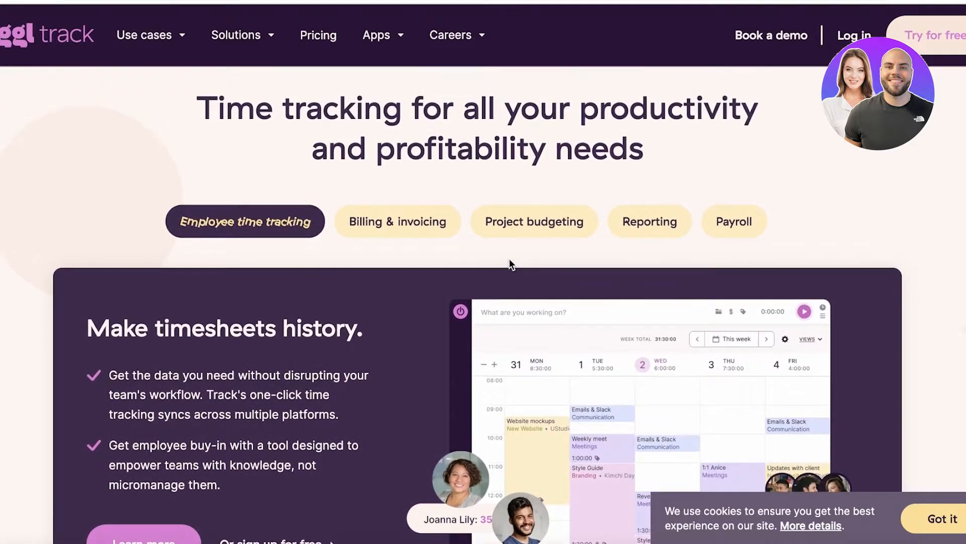
mouse_move(291, 229)
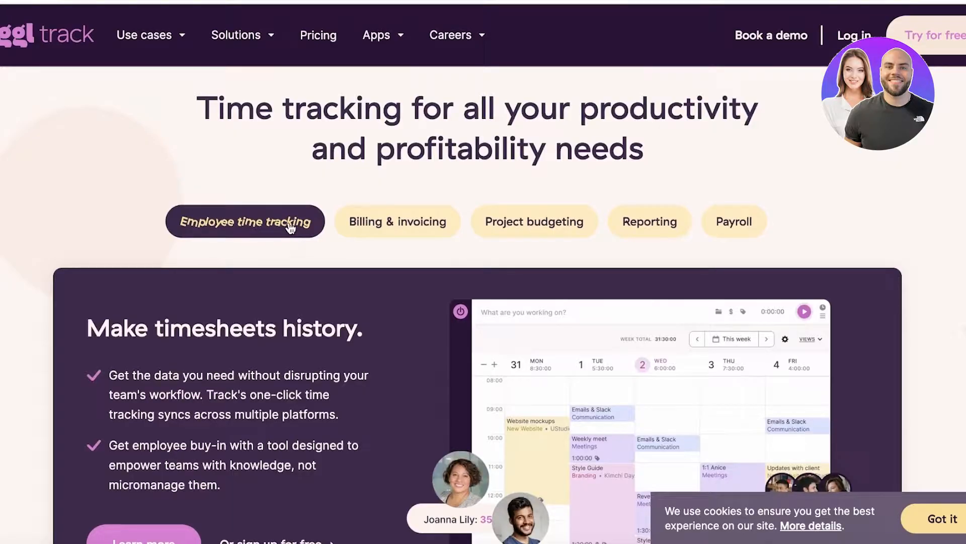
click(398, 221)
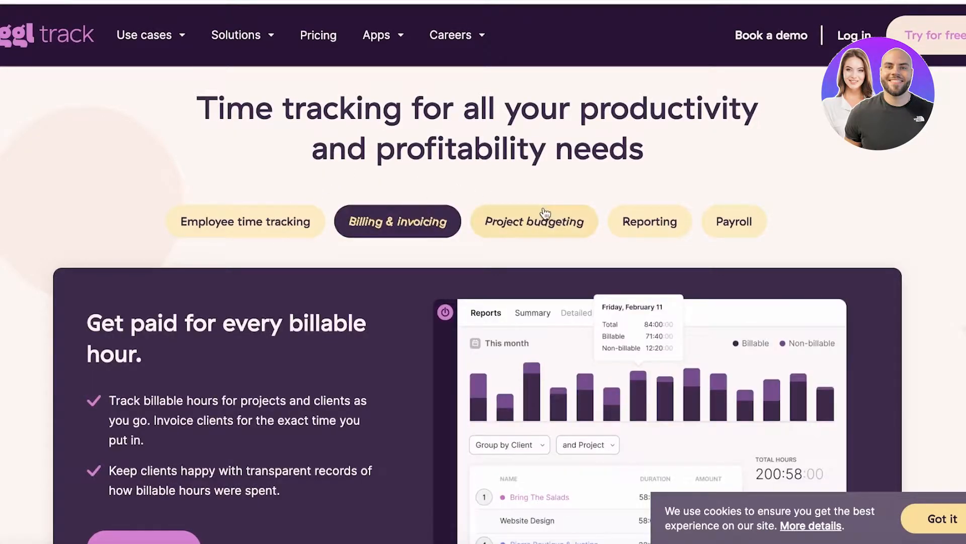
click(650, 221)
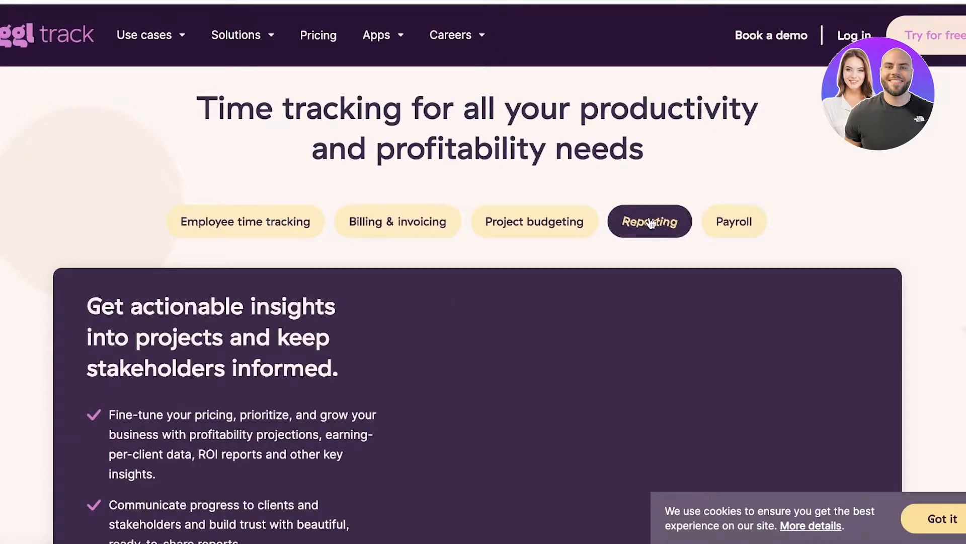
click(735, 211)
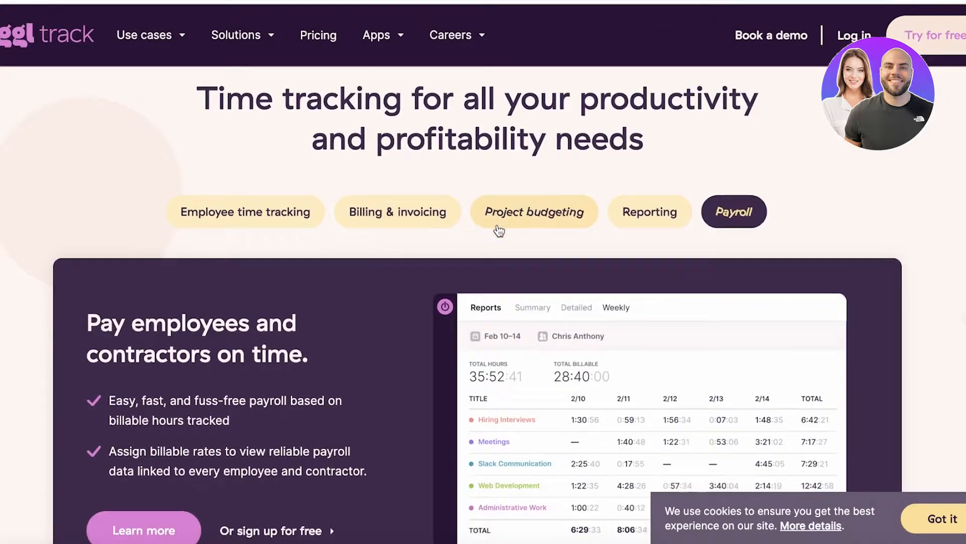
scroll(down, 3)
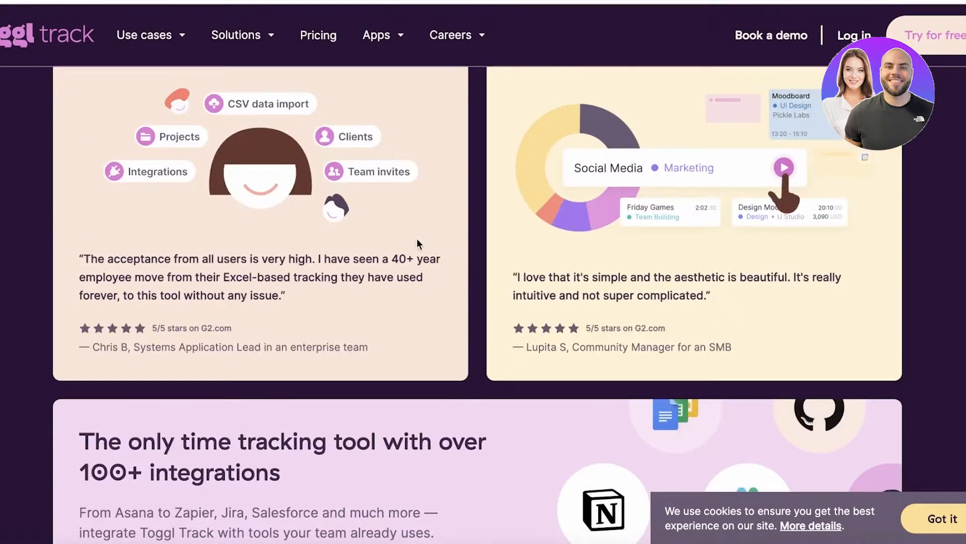
click(149, 35)
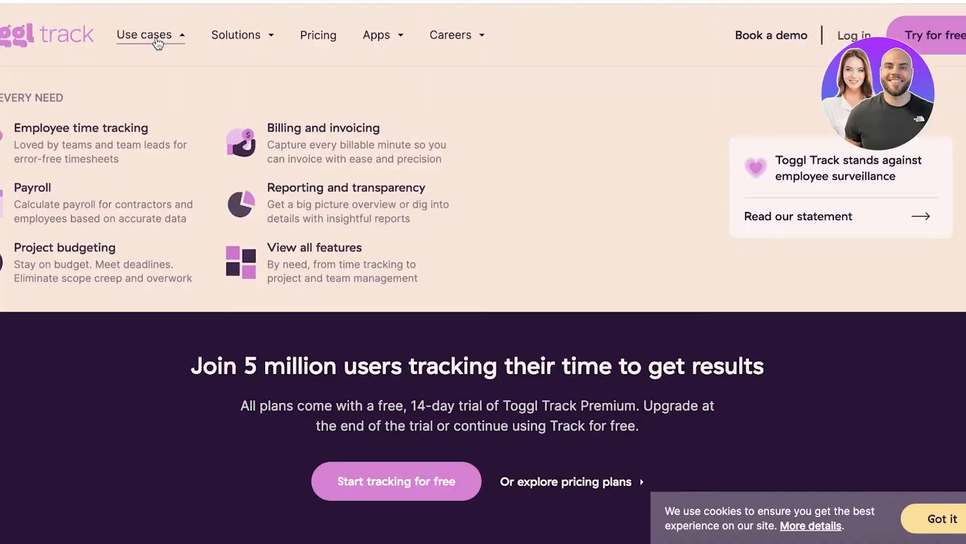
mouse_move(314, 268)
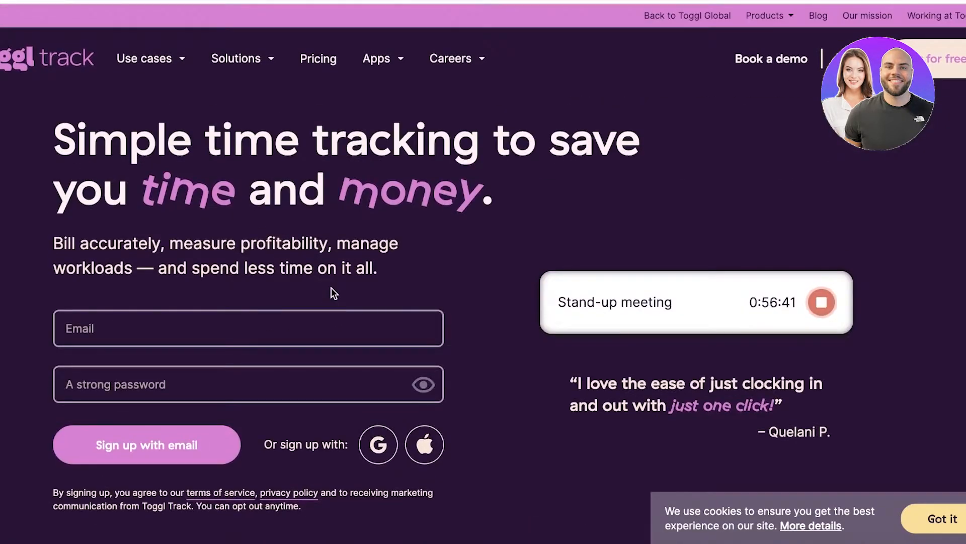
mouse_move(322, 222)
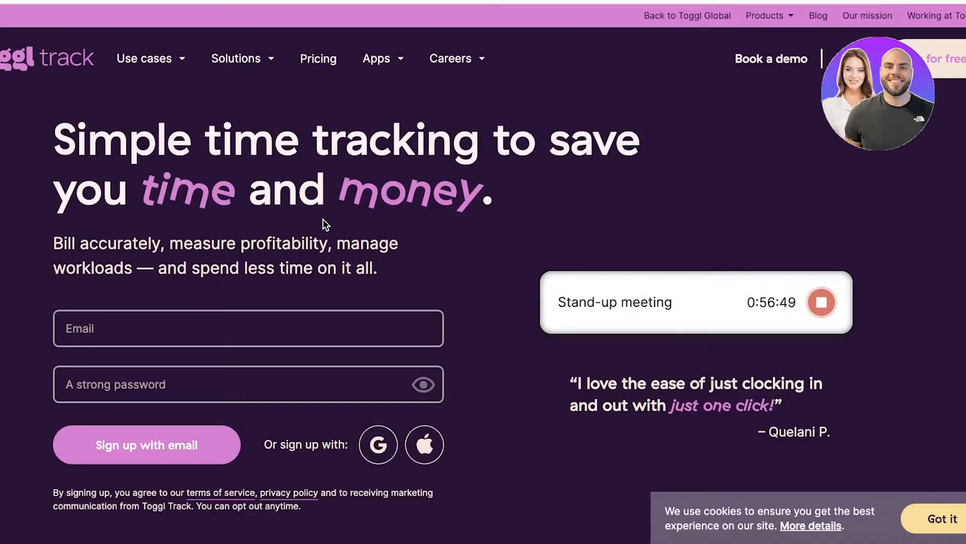
mouse_move(359, 169)
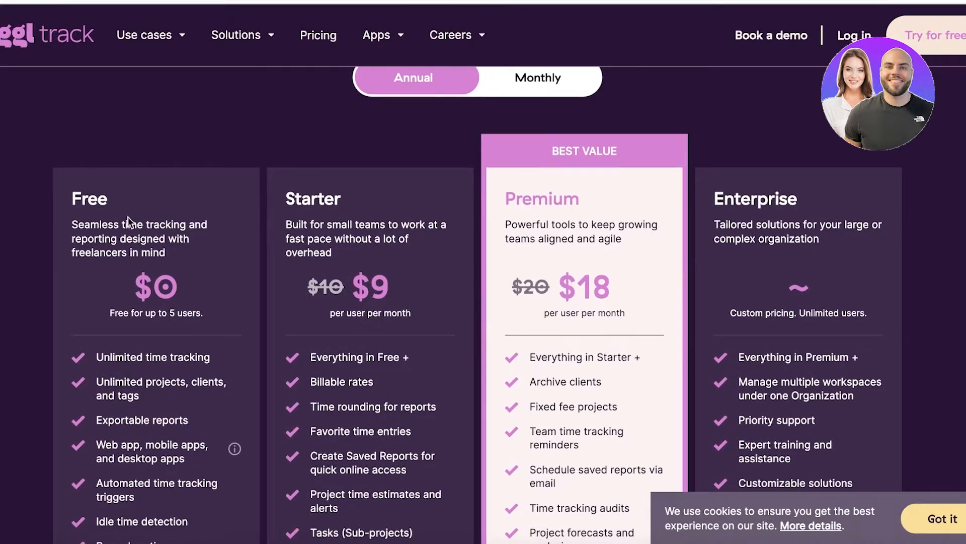
mouse_move(69, 235)
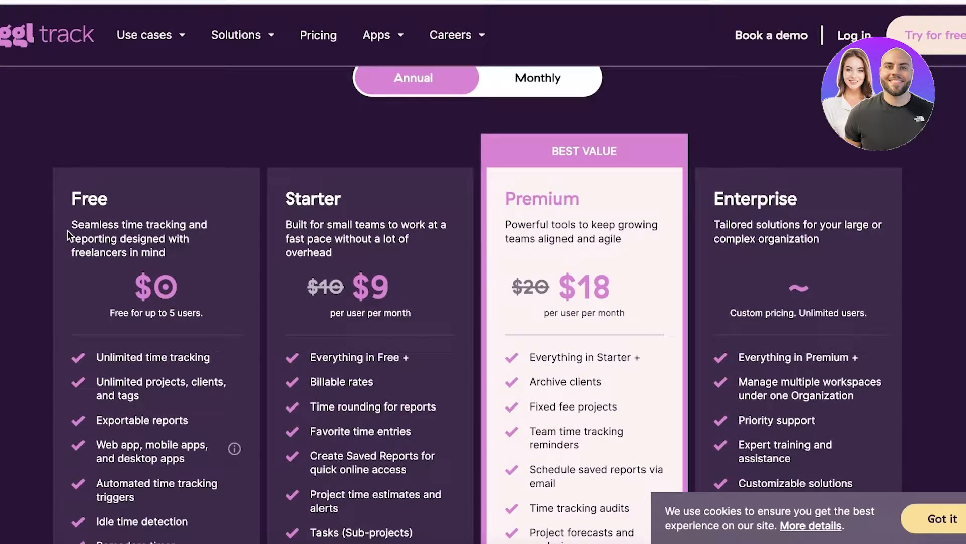
Scroll through the Free, Starter, Premium and Enterprise pricing plan cards.
scroll(down, 3)
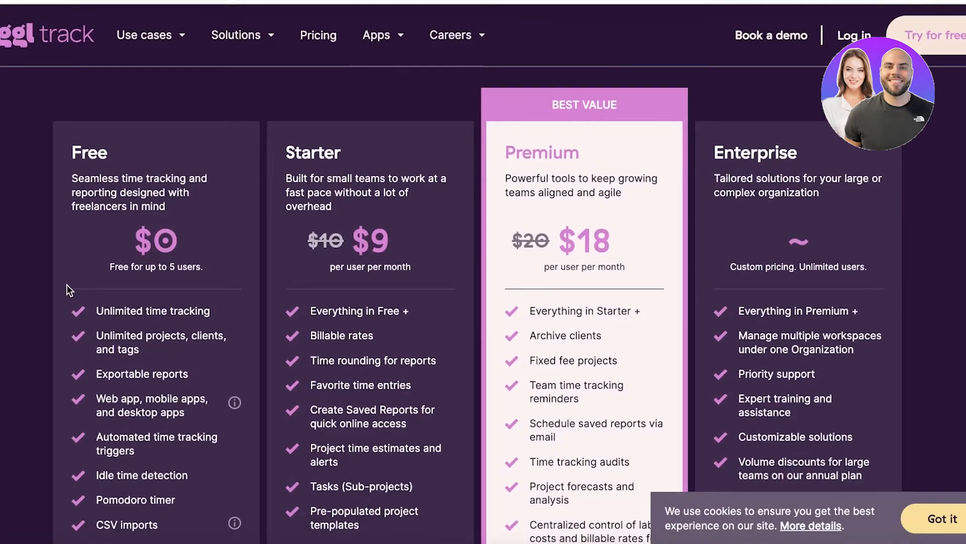
scroll(down, 3)
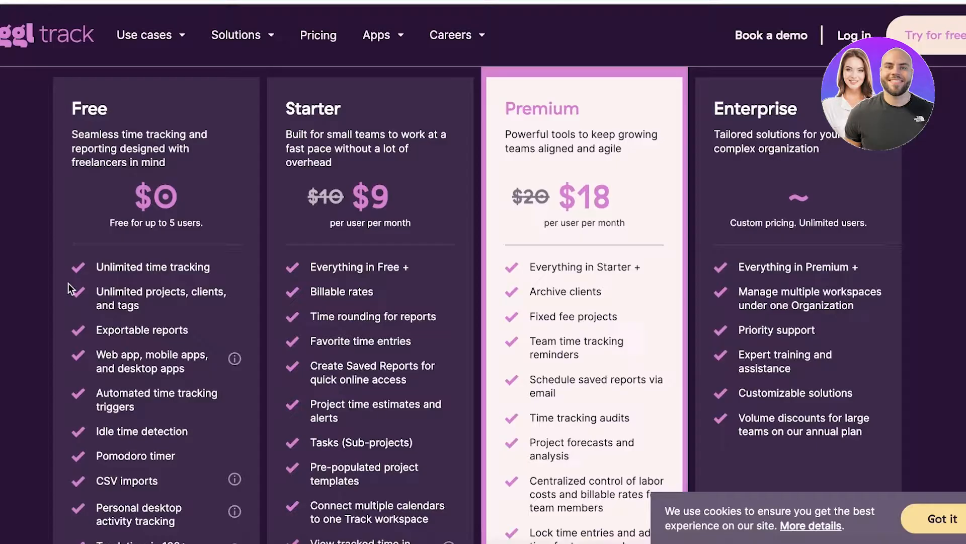
mouse_move(42, 301)
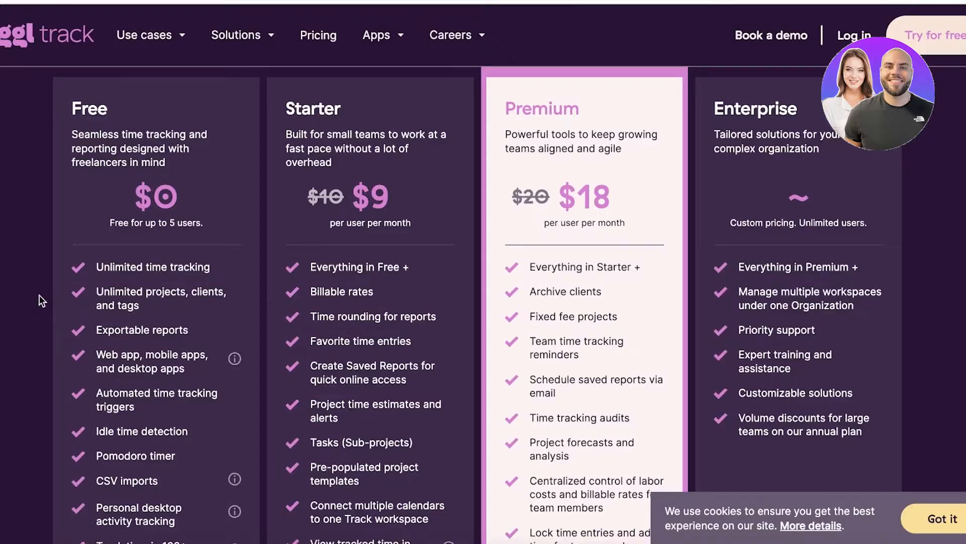
scroll(down, 3)
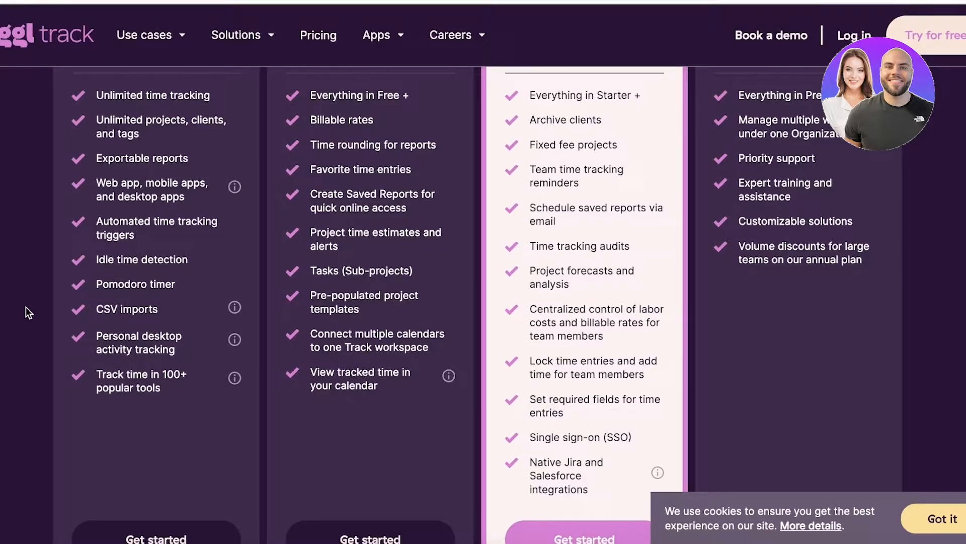
mouse_move(83, 340)
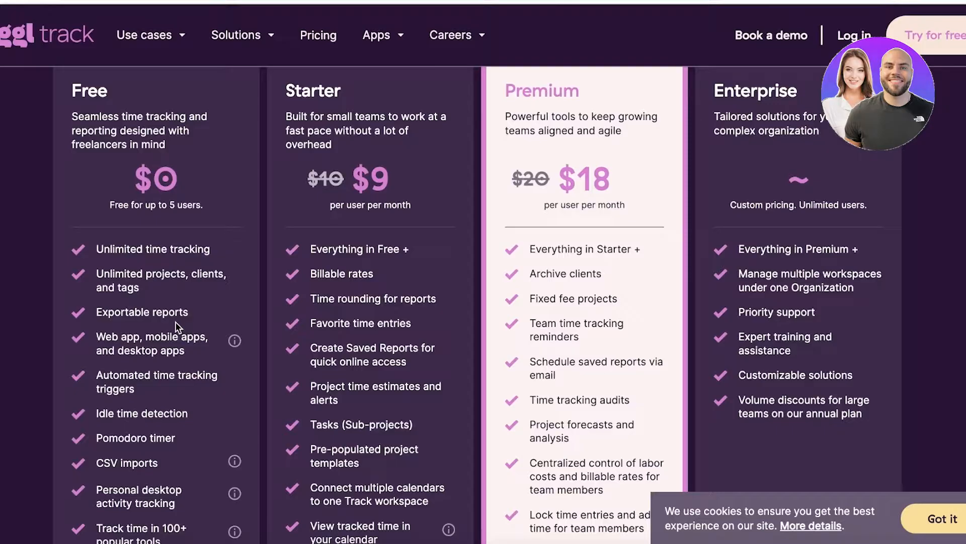
scroll(down, 3)
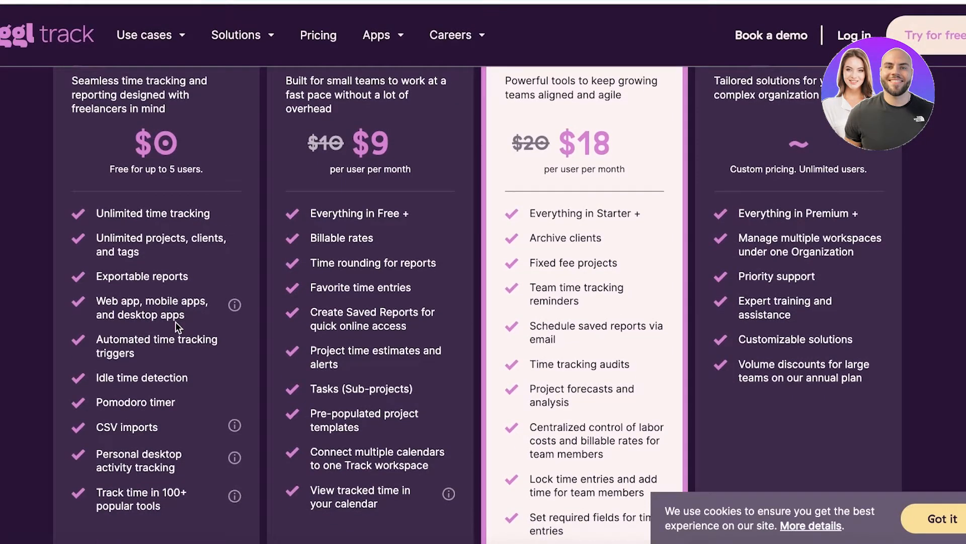
scroll(down, 3)
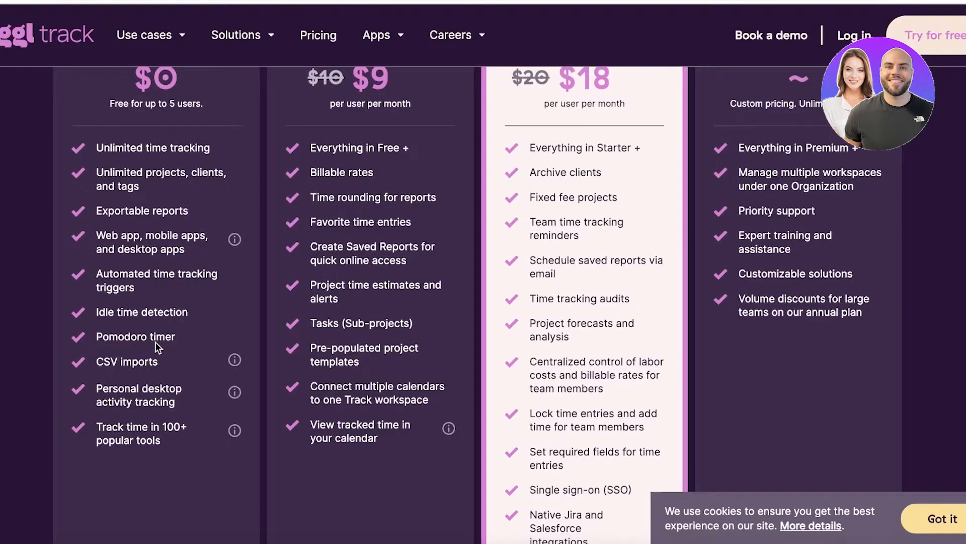
scroll(up, 3)
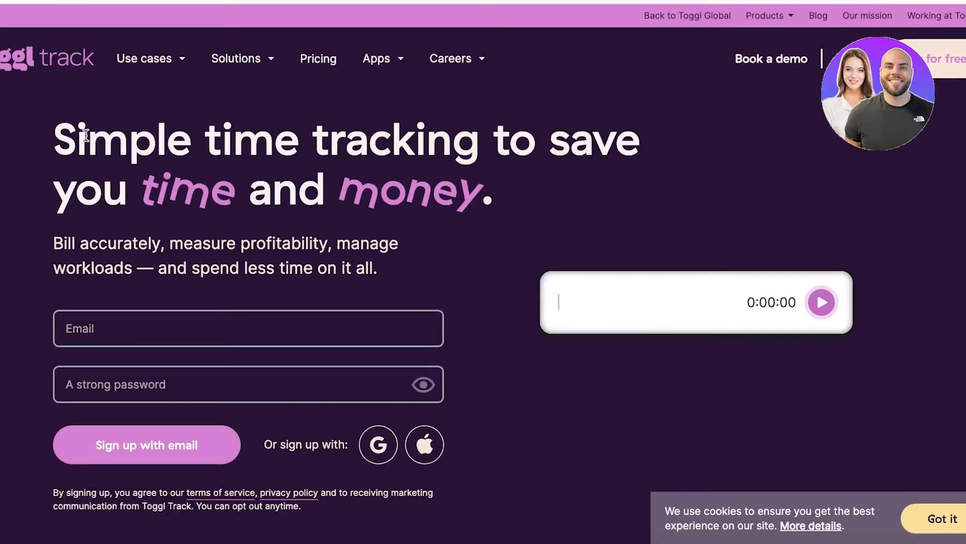
Start a free Toggl Track sign-up with Google and choose a Google account.
text(Stand-up meeting)
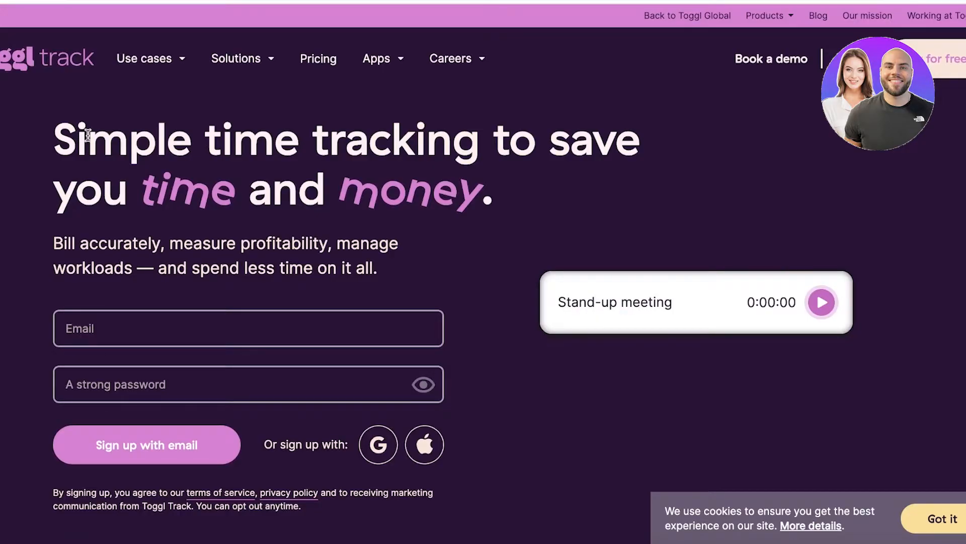
click(822, 302)
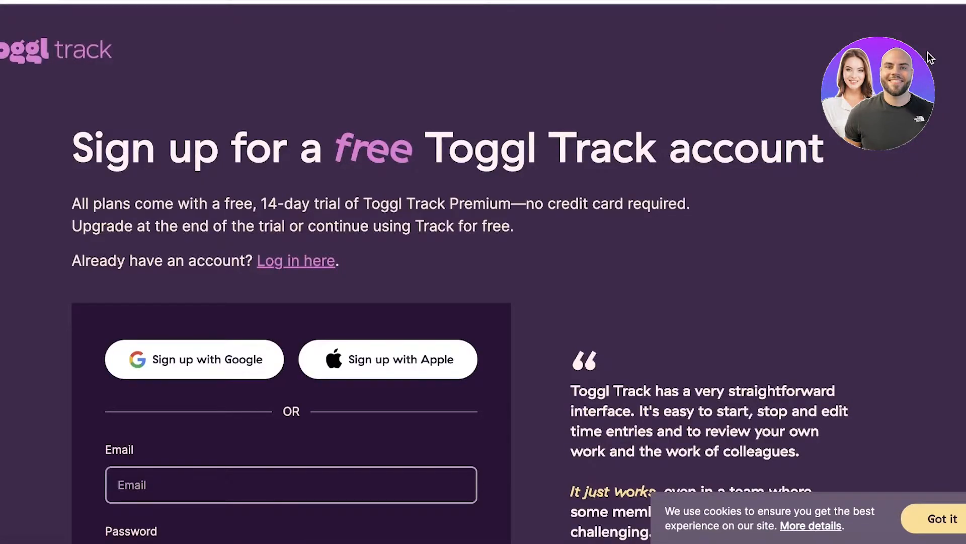
scroll(down, 3)
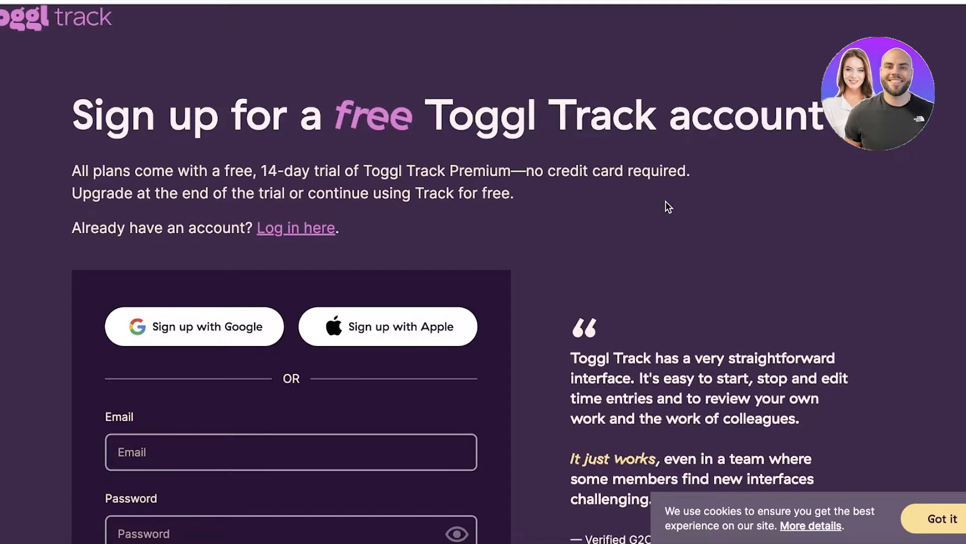
scroll(down, 3)
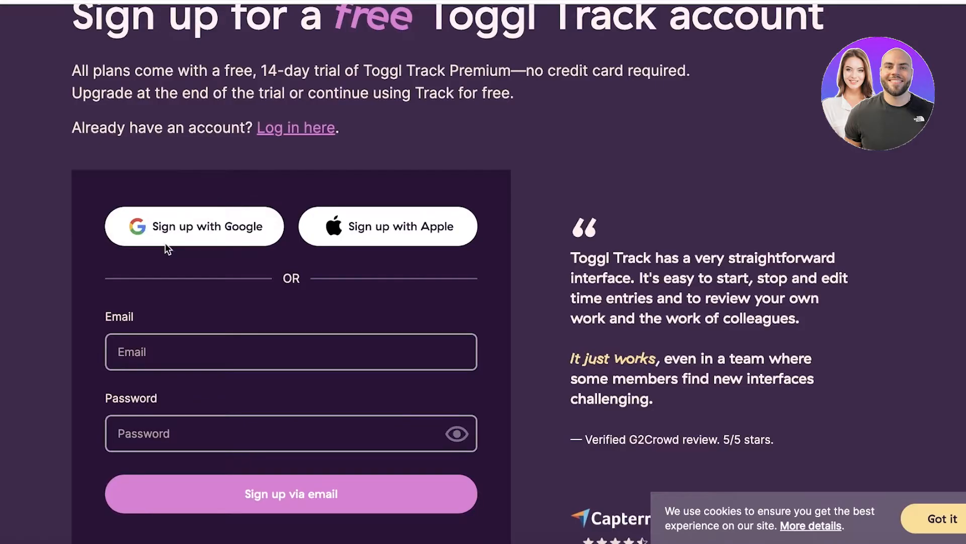
click(193, 226)
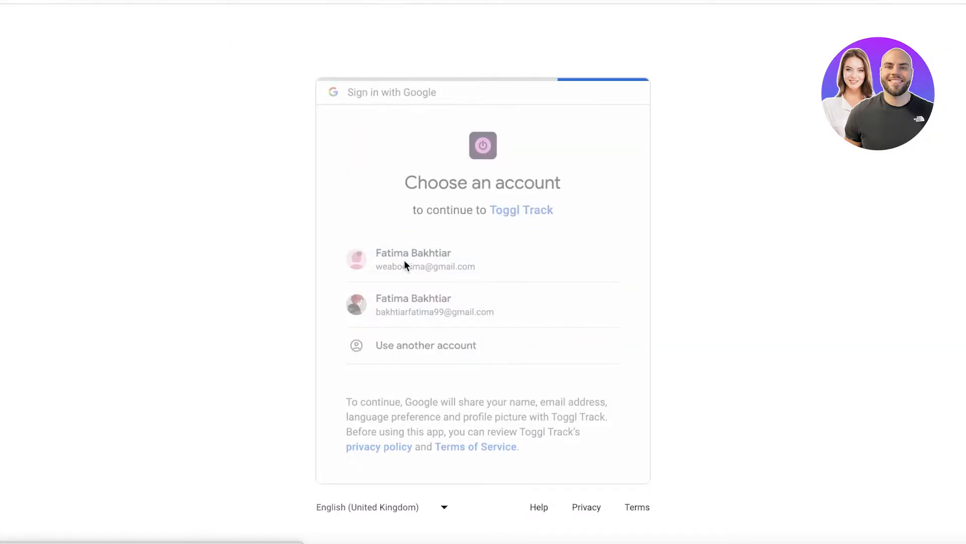
click(423, 260)
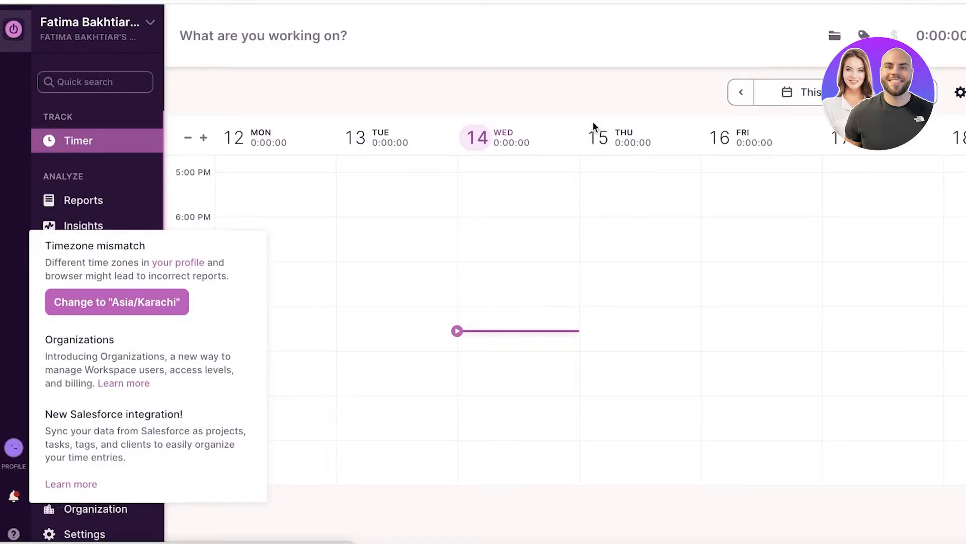
mouse_move(17, 33)
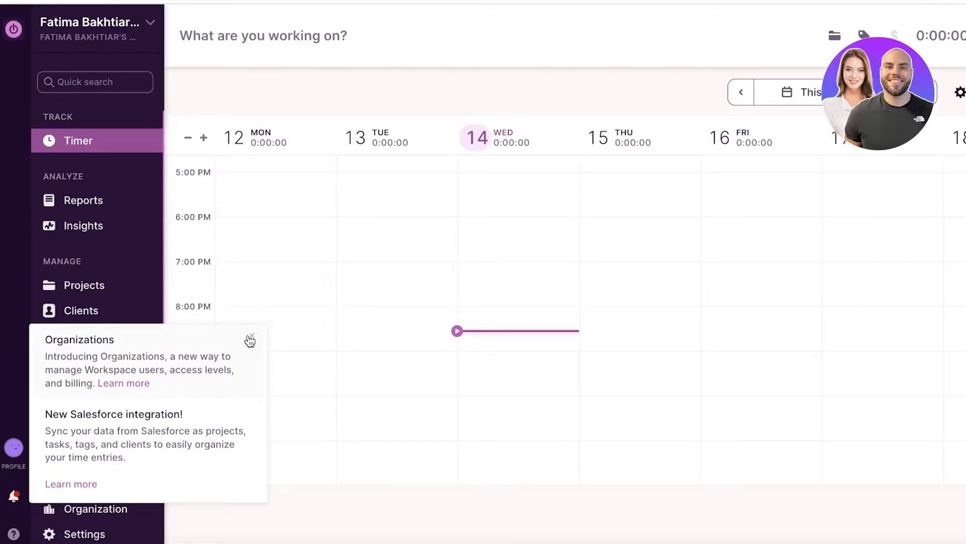
Close the welcome notifications panel covering the weekly timer calendar.
click(250, 338)
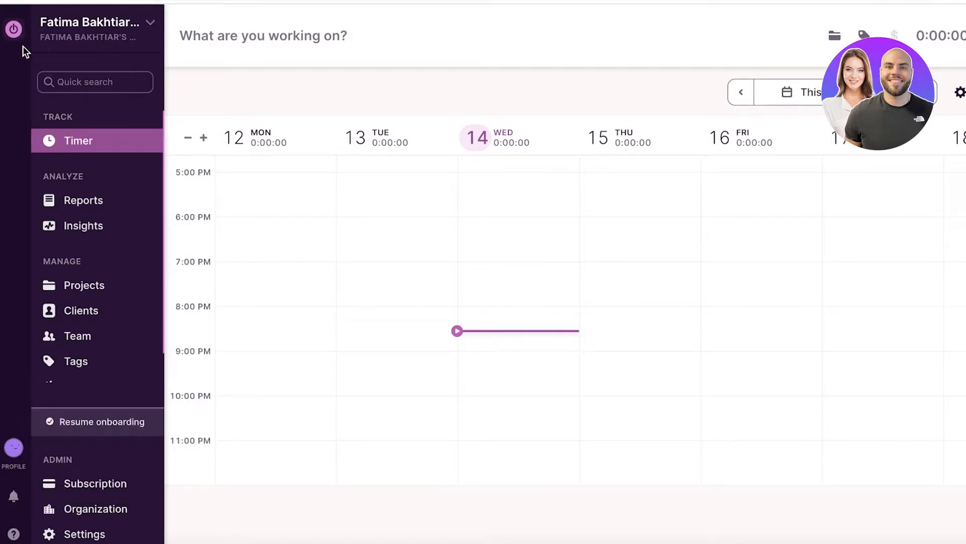
click(99, 26)
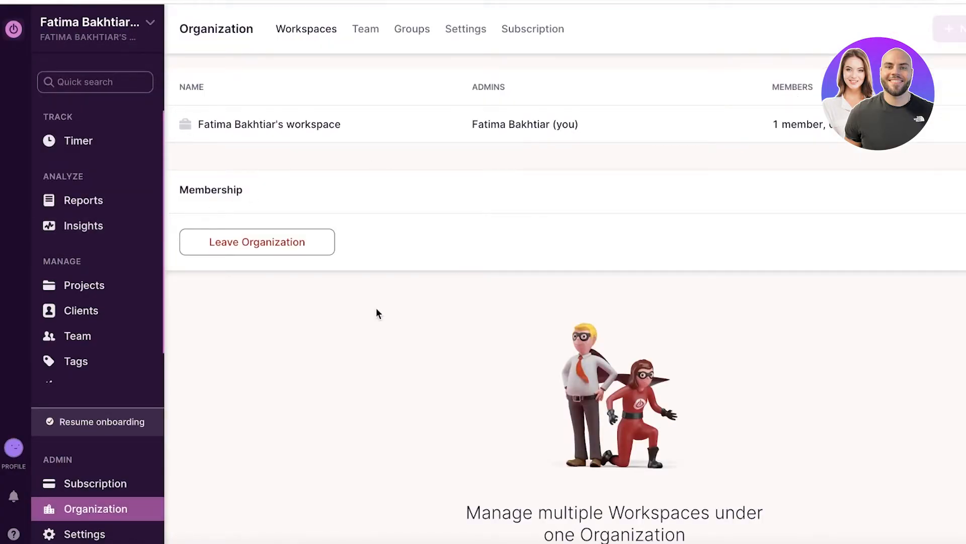
mouse_move(275, 236)
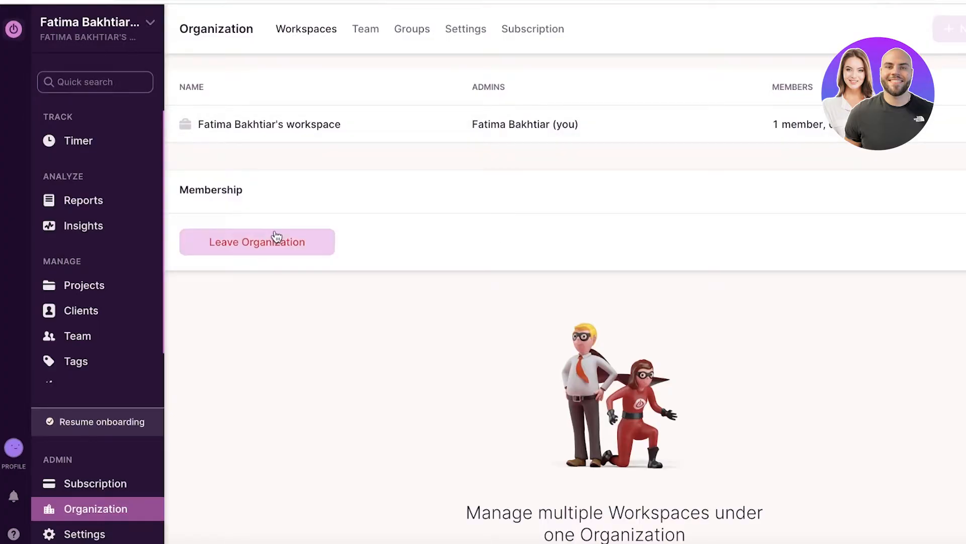
mouse_move(406, 138)
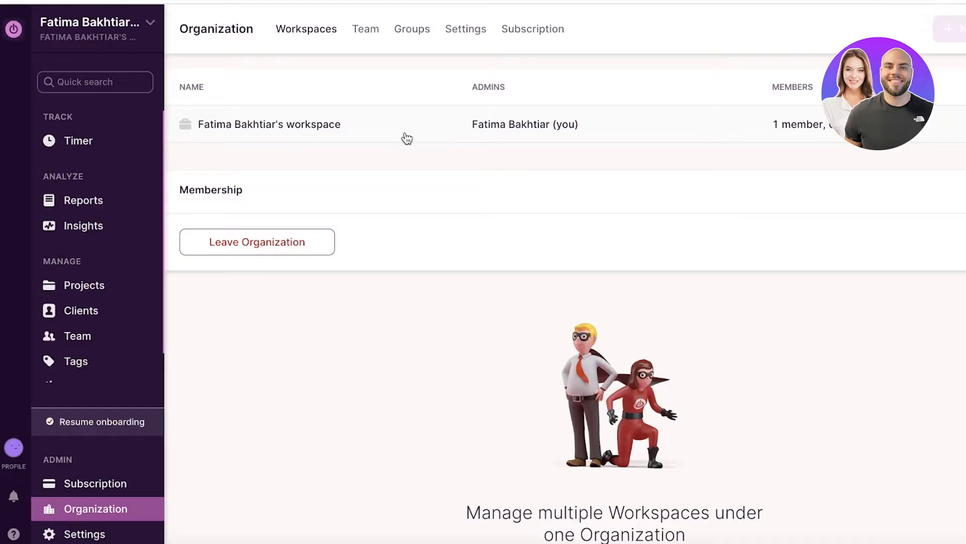
mouse_move(328, 33)
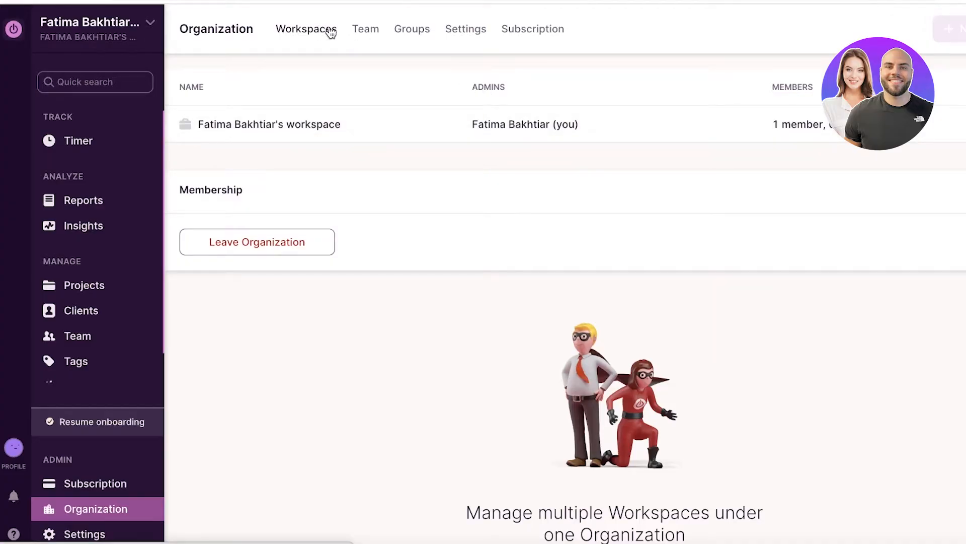
click(365, 29)
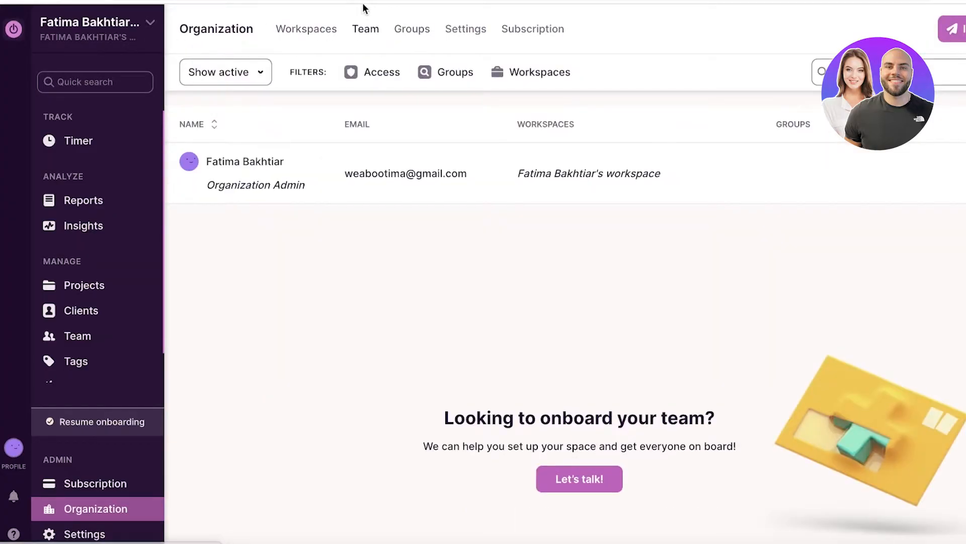
mouse_move(402, 50)
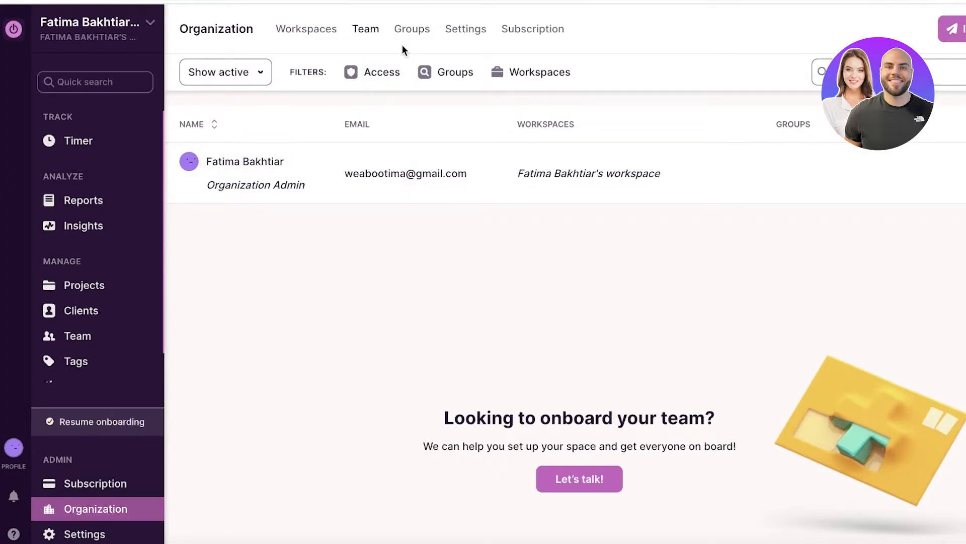
click(412, 29)
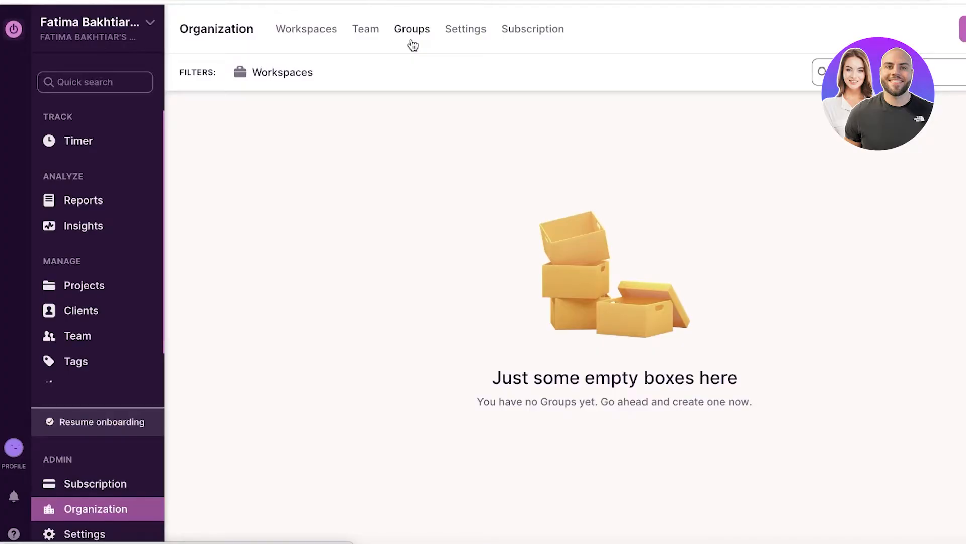
click(532, 29)
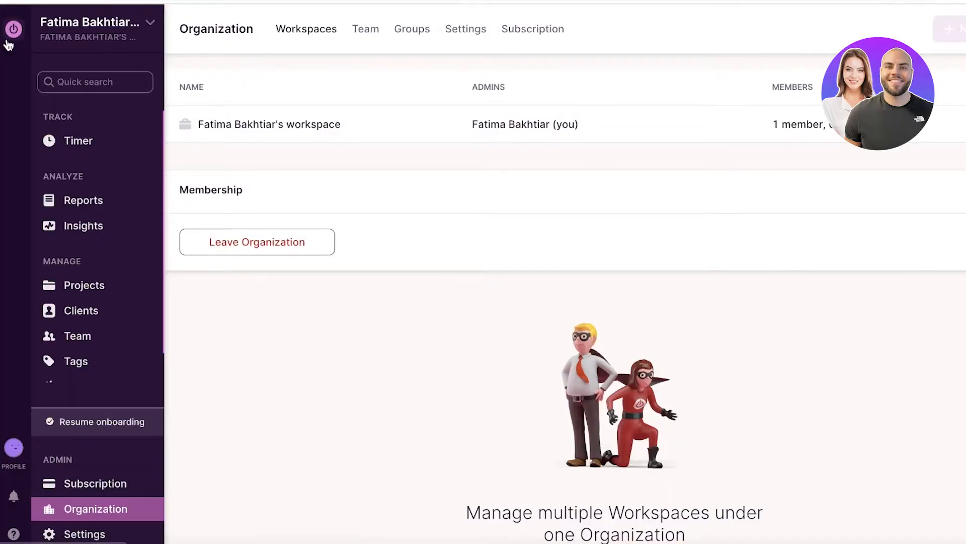
click(78, 141)
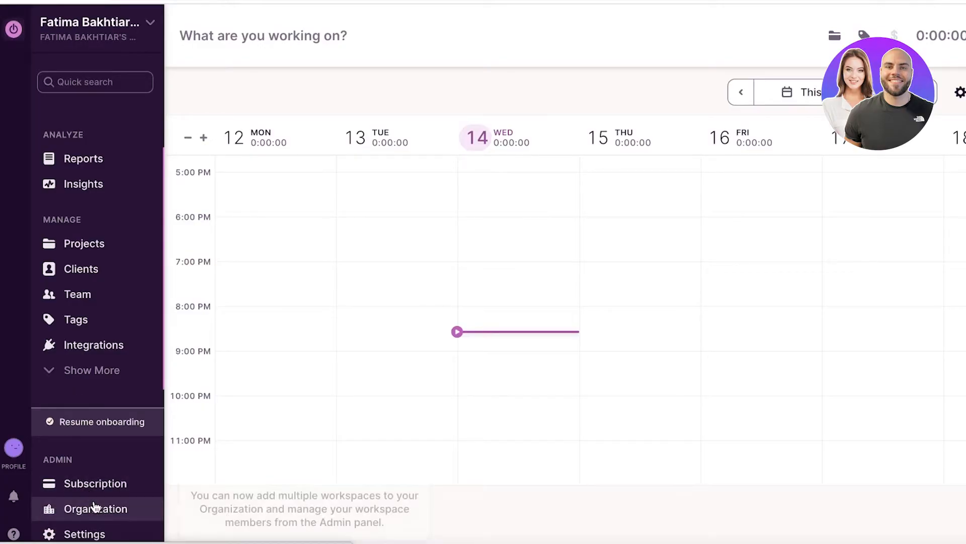
Time a 'Social Media Management' entry briefly, then stop the timer.
click(95, 508)
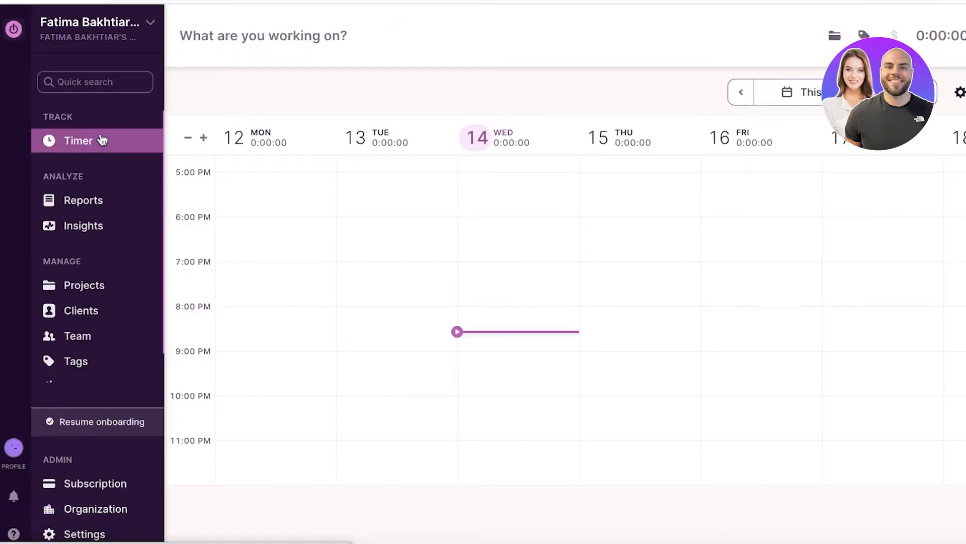
scroll(up, 3)
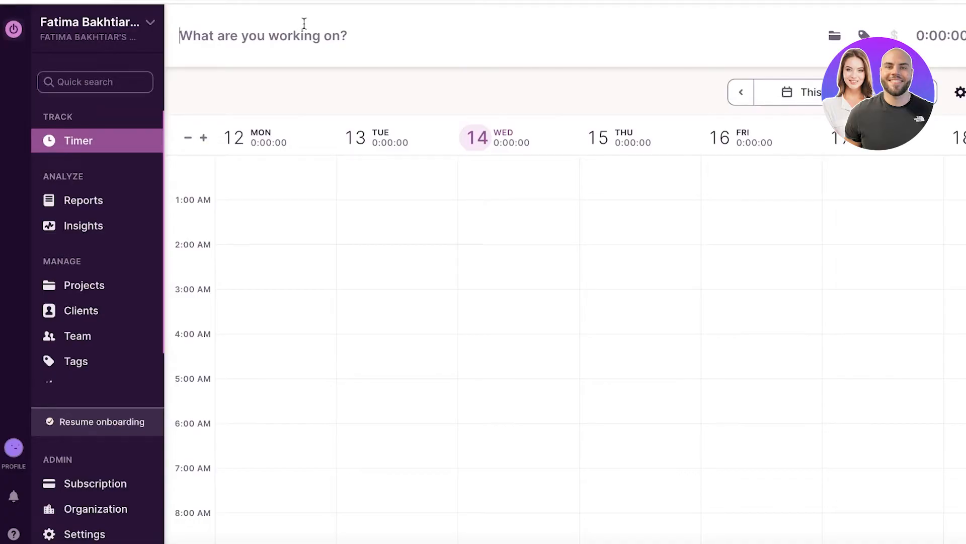
text(Social Media Management)
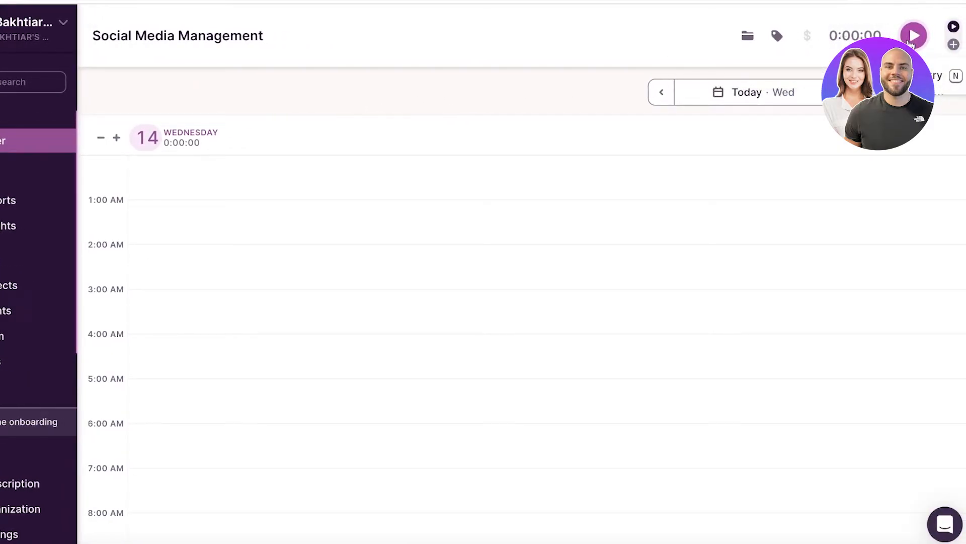
click(914, 35)
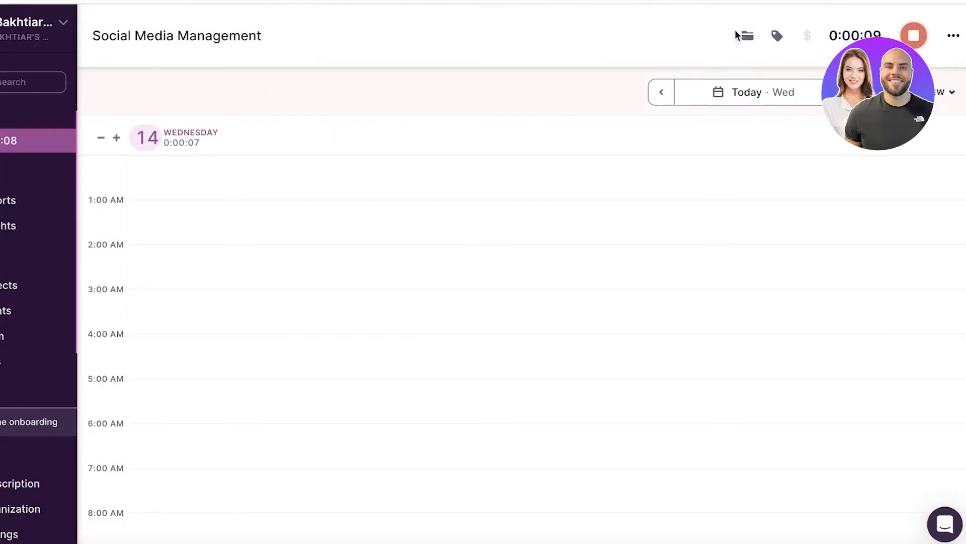
click(913, 34)
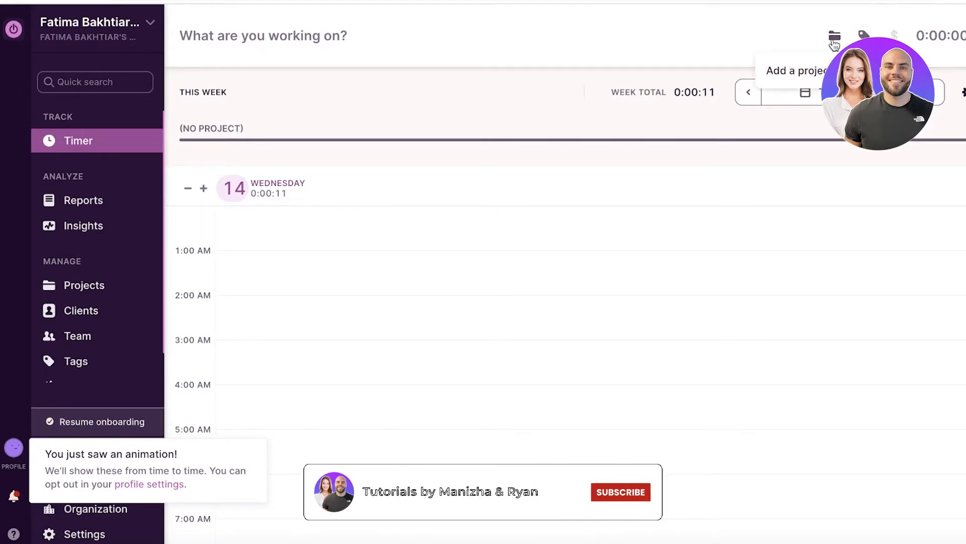
Attach the Email Marketing project to a new timer entry, then clear it.
click(835, 35)
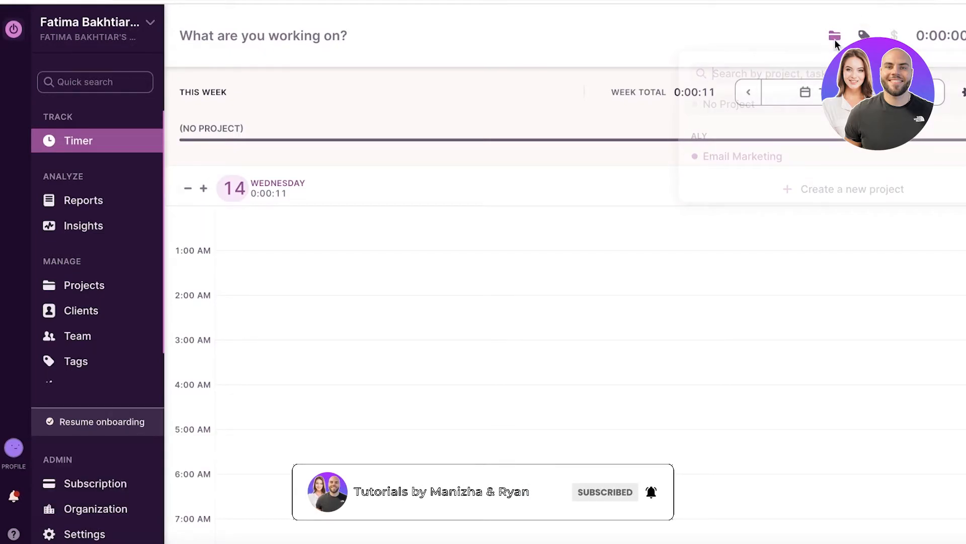
click(238, 36)
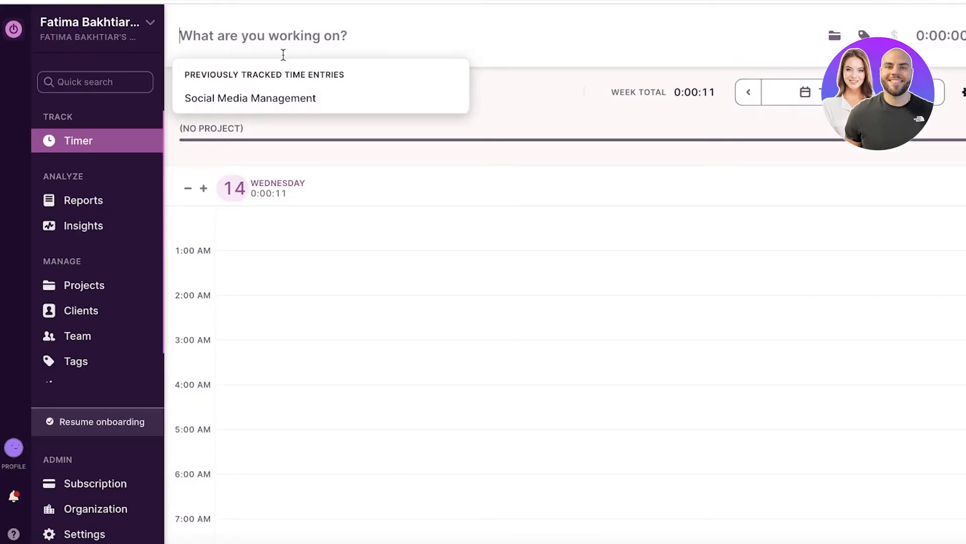
click(834, 34)
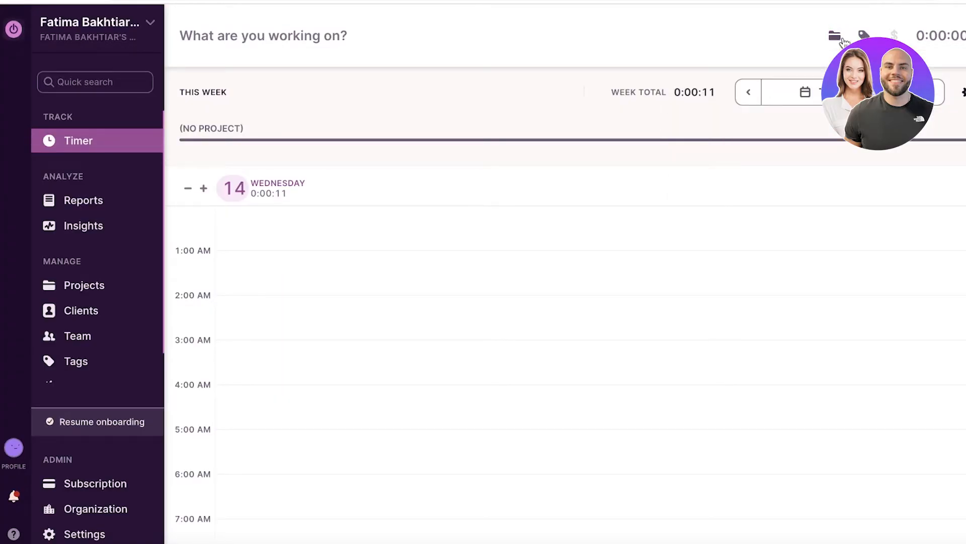
click(836, 34)
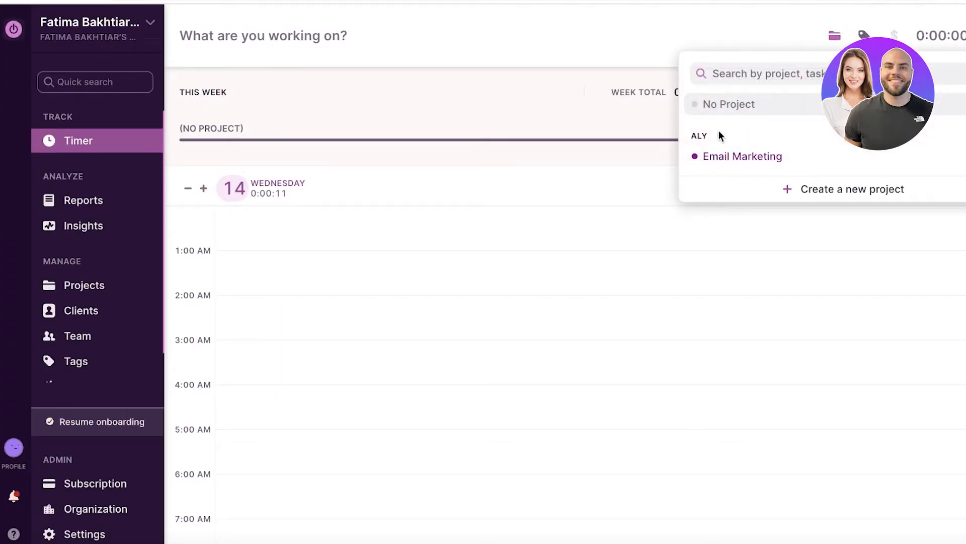
click(741, 156)
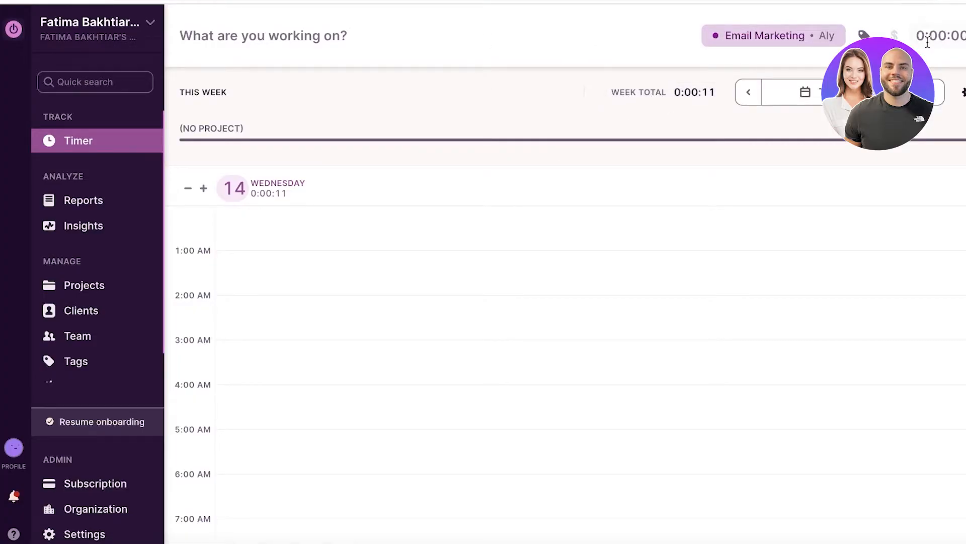
click(773, 35)
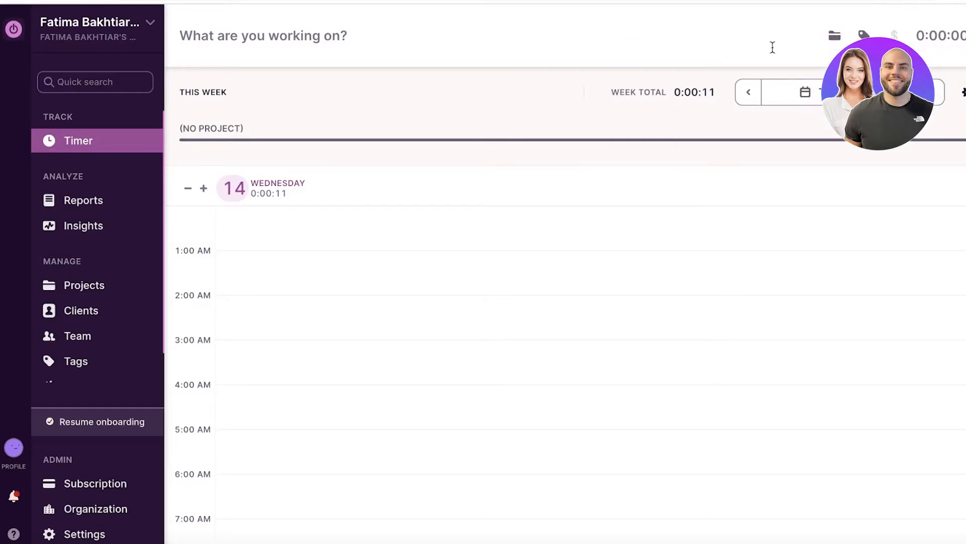
mouse_move(582, 125)
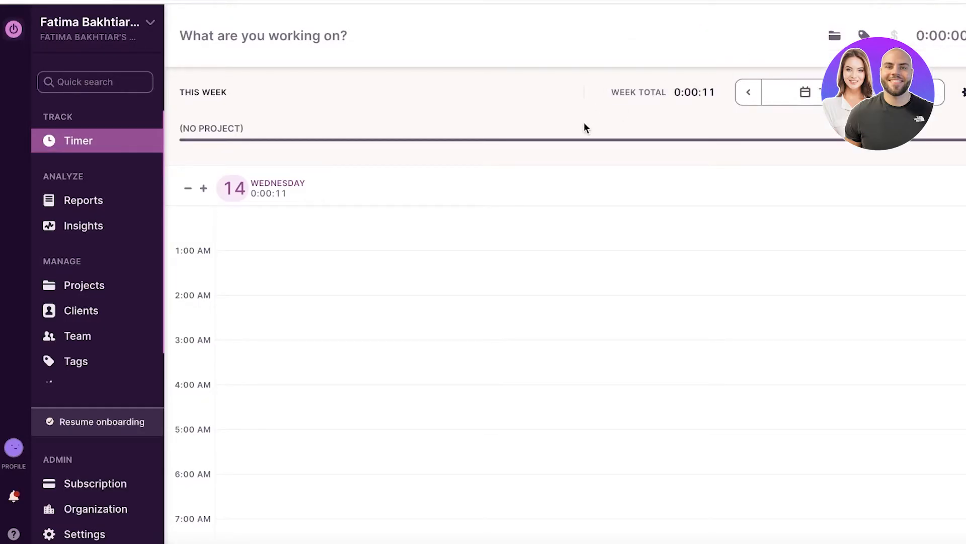
mouse_move(636, 31)
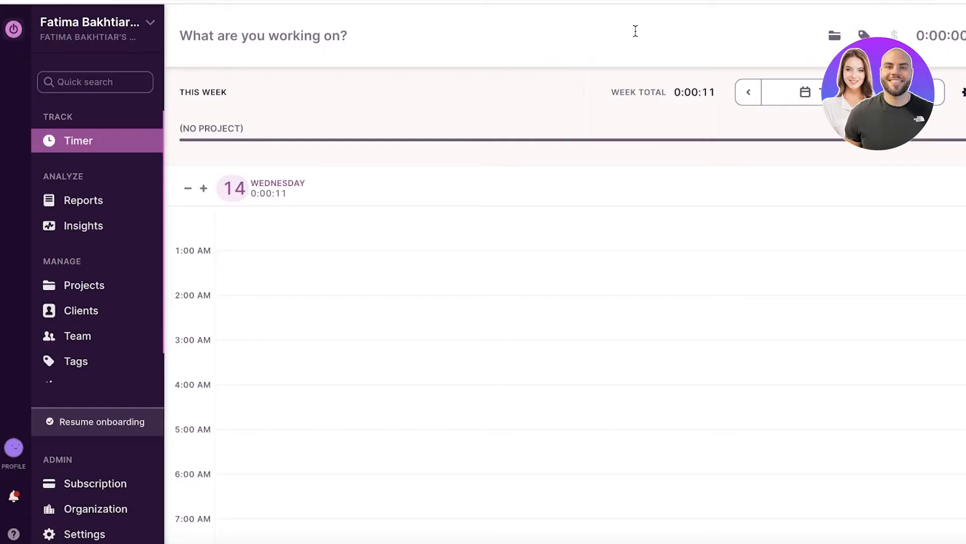
click(862, 33)
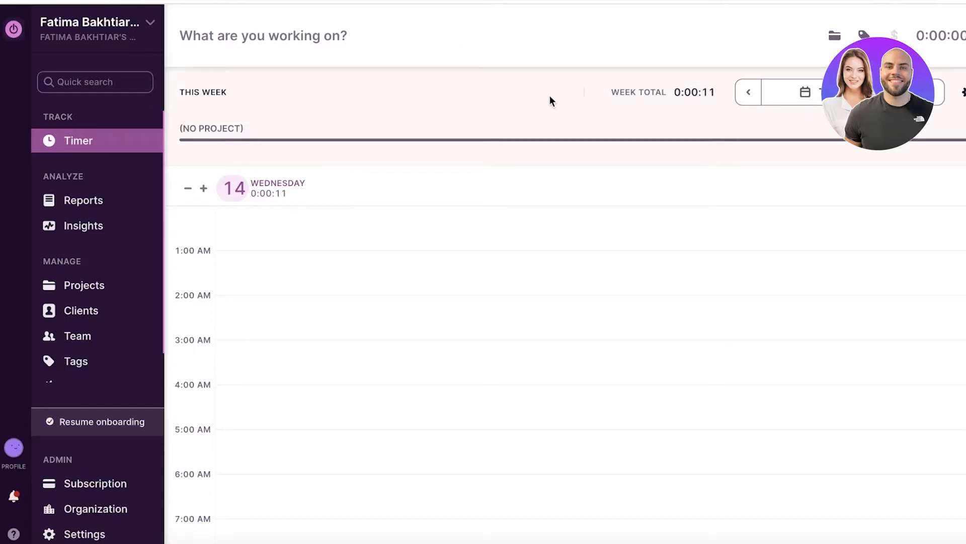
mouse_move(724, 81)
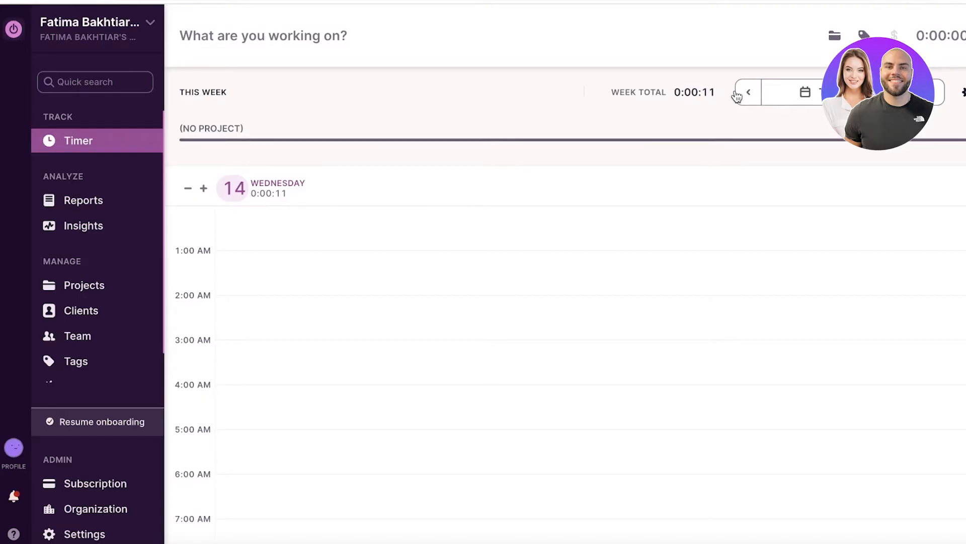
mouse_move(775, 79)
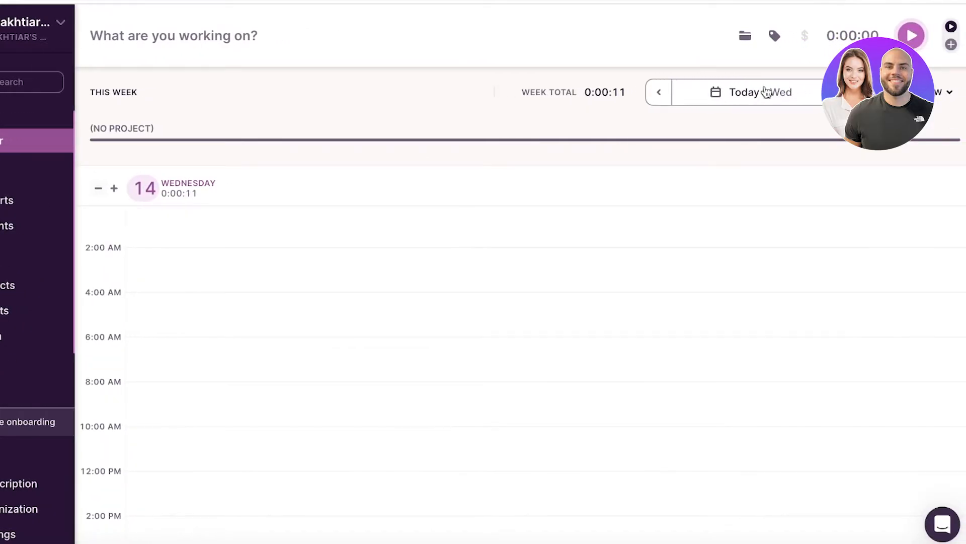
Jump the calendar to Wednesday June 7, view the whole week, then return to today.
click(743, 92)
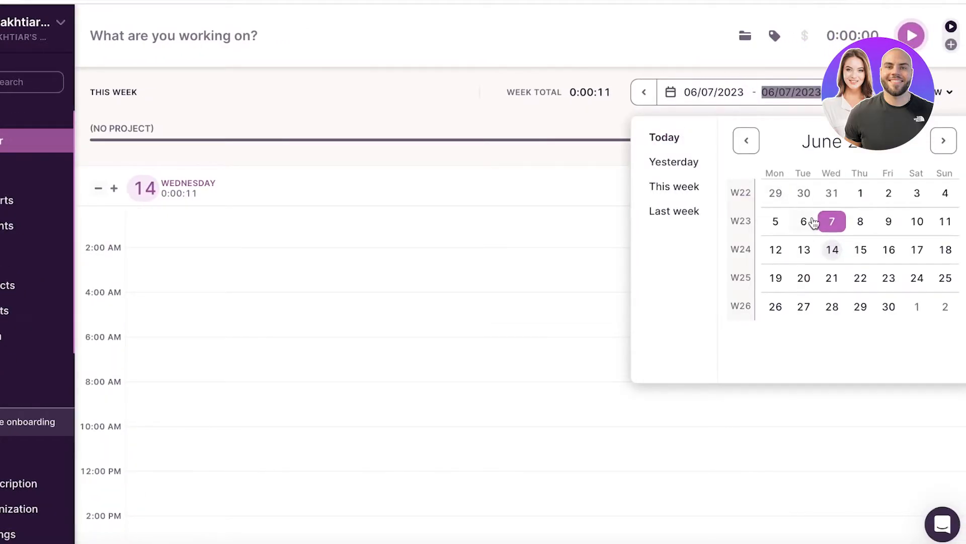
click(832, 221)
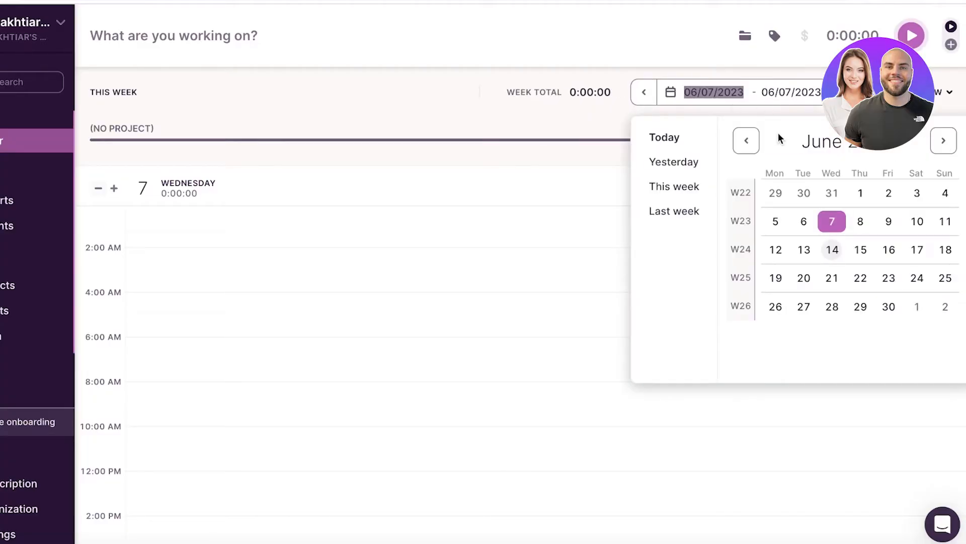
click(832, 249)
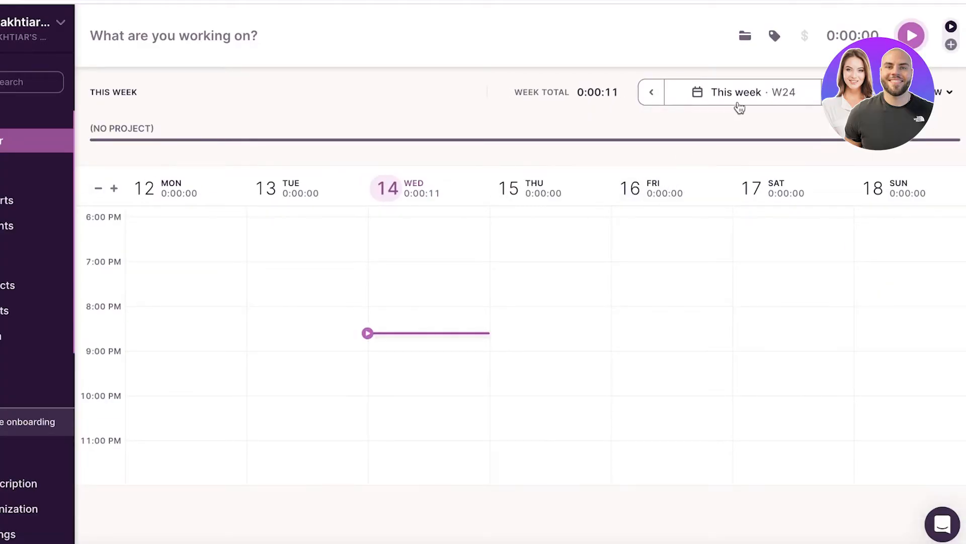
click(742, 92)
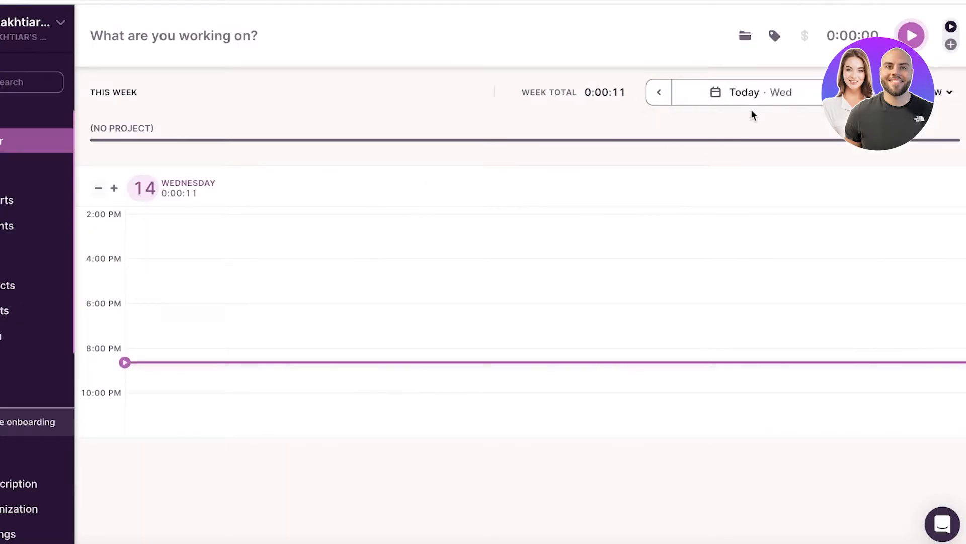
mouse_move(950, 104)
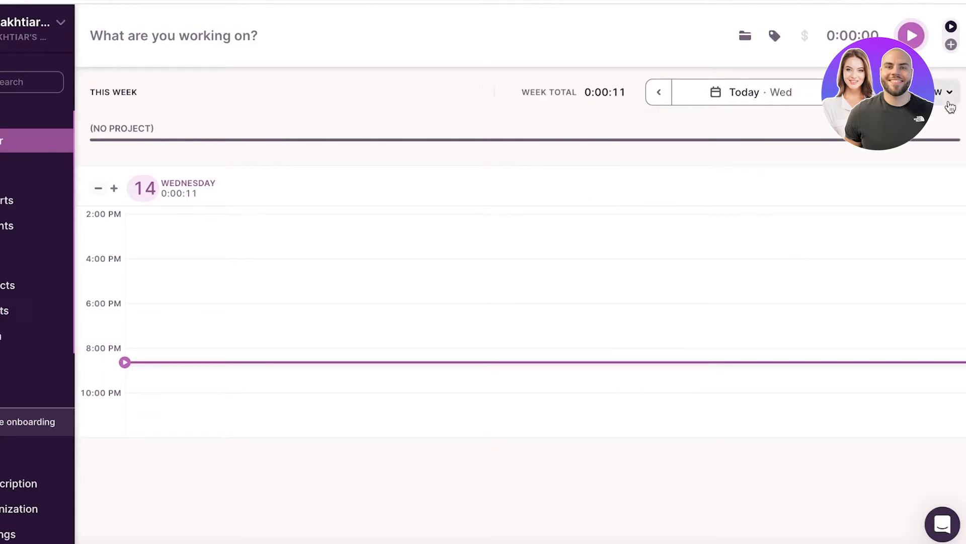
Show today's entries as a list with the activity timeline turned on.
click(951, 92)
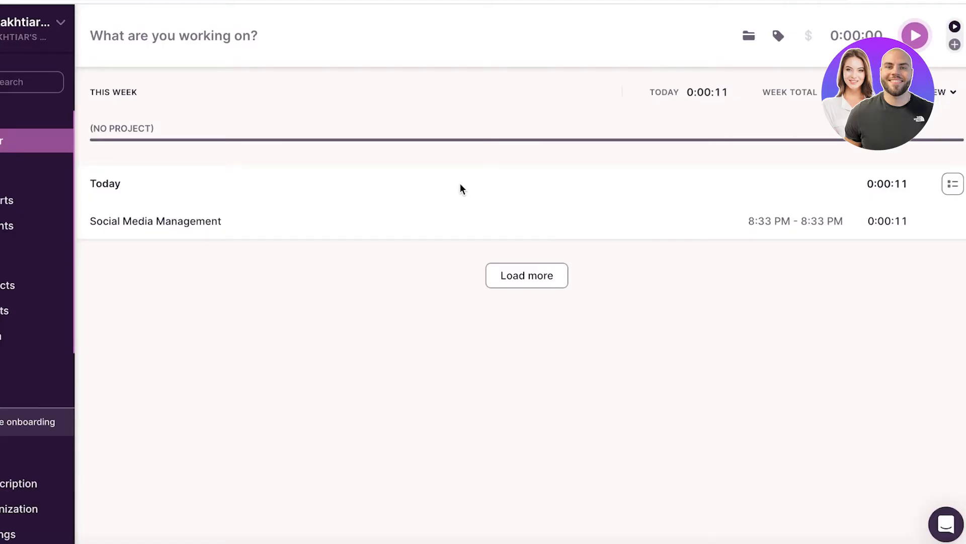
click(955, 92)
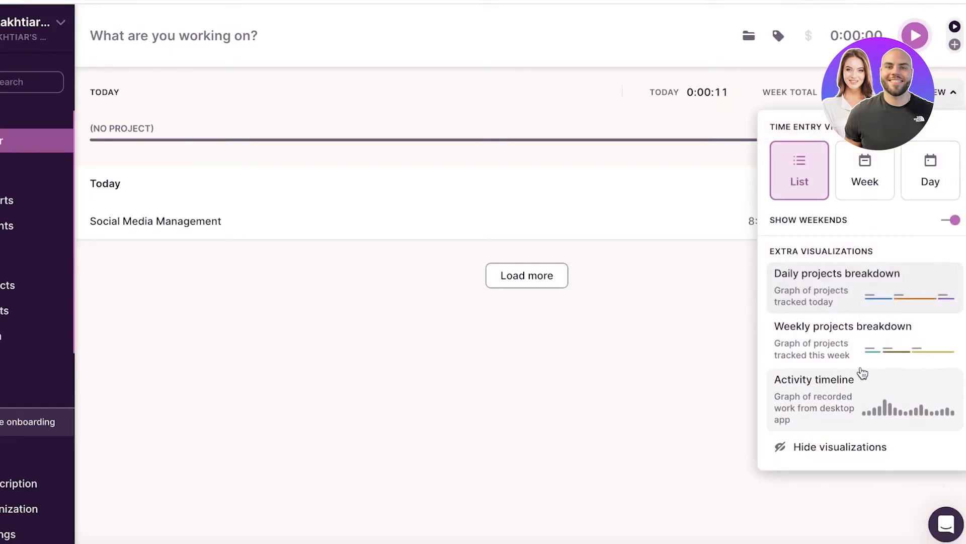
click(809, 380)
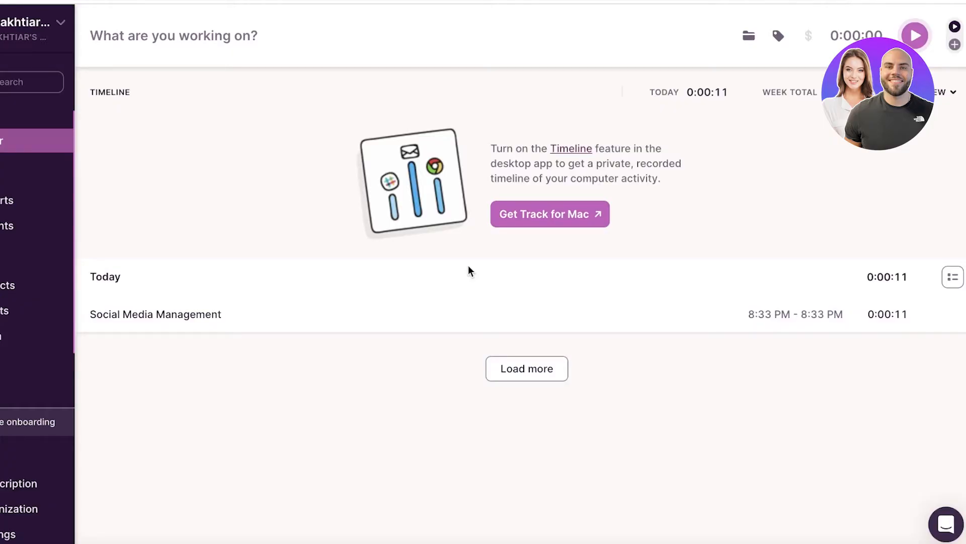
mouse_move(421, 91)
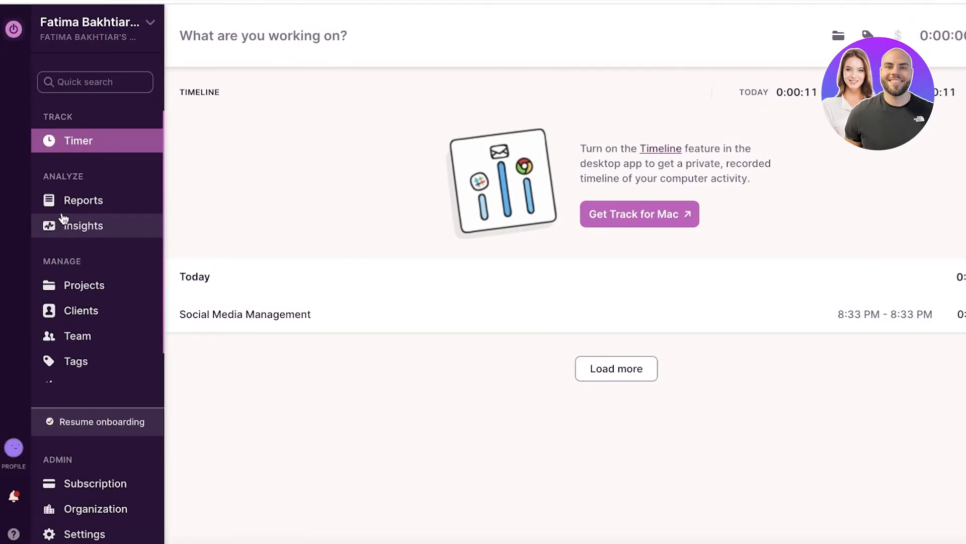
Visit Insights, then open the Reports page's weekly Summary report.
click(83, 225)
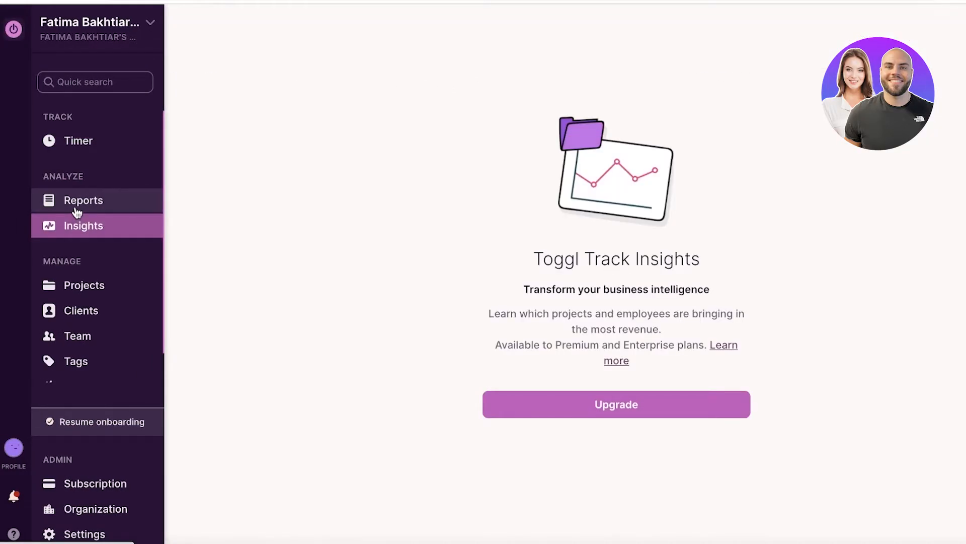
click(83, 200)
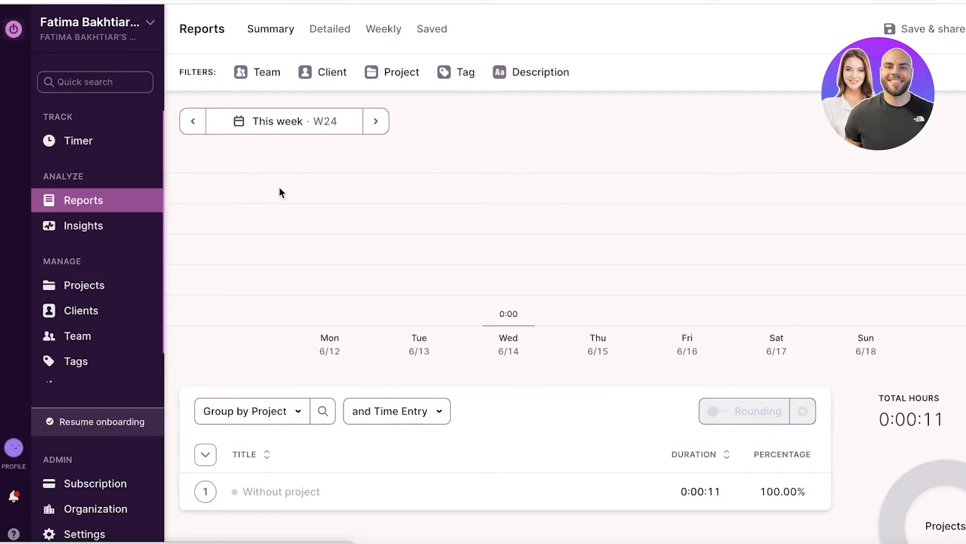
mouse_move(266, 56)
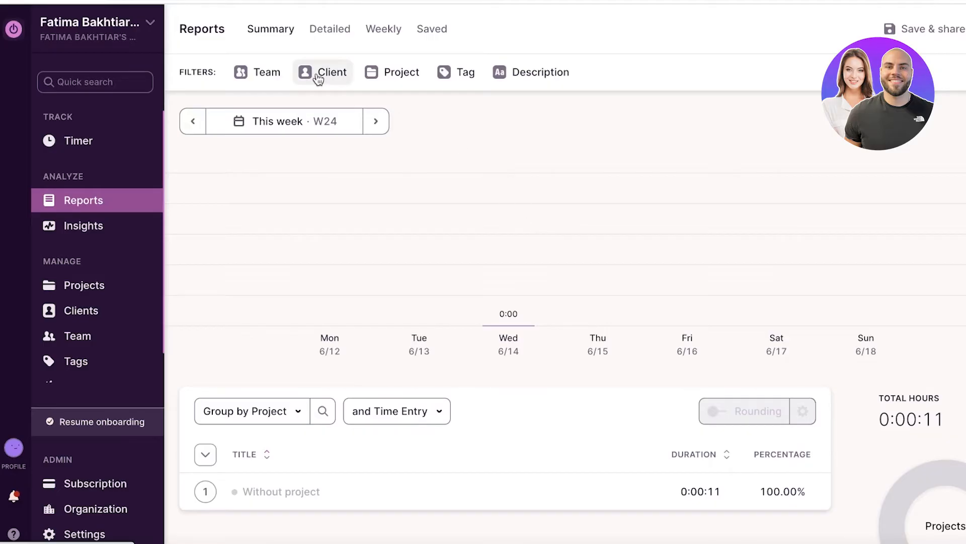
mouse_move(303, 66)
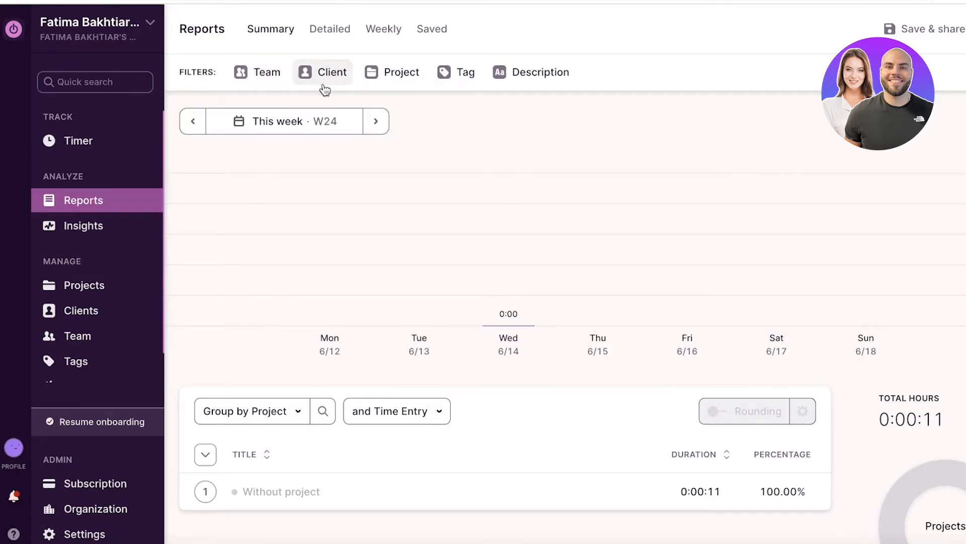
mouse_move(503, 73)
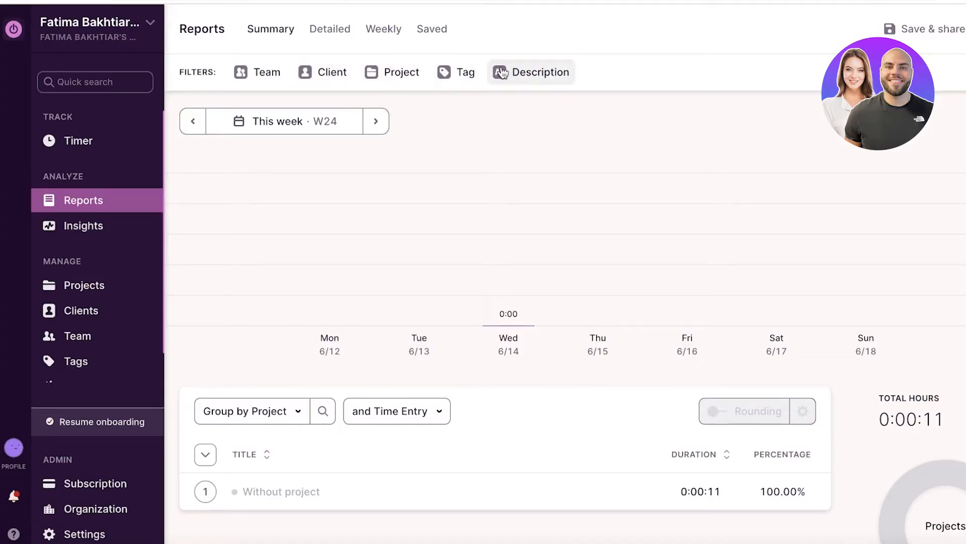
Open and close the Project filter, then view the Detailed and Weekly reports.
click(392, 72)
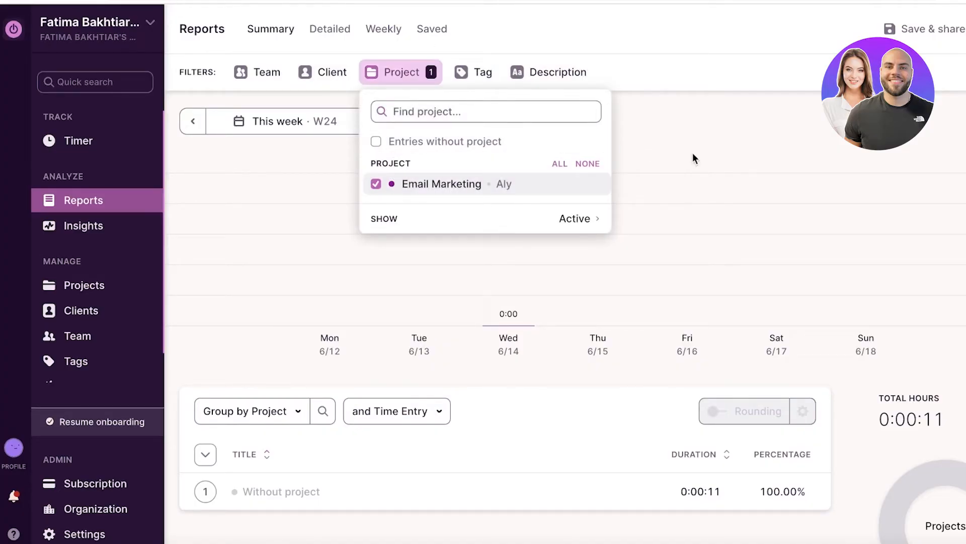
click(375, 184)
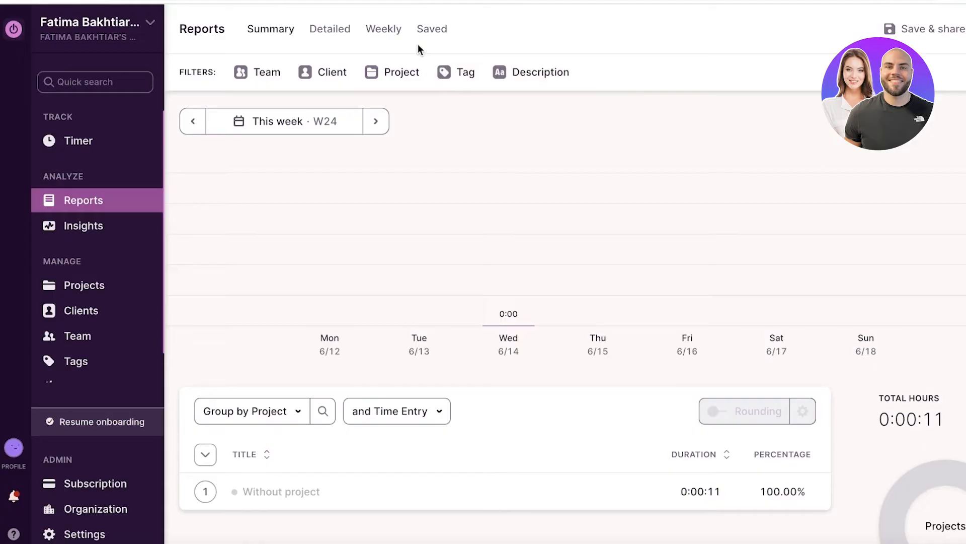
mouse_move(320, 61)
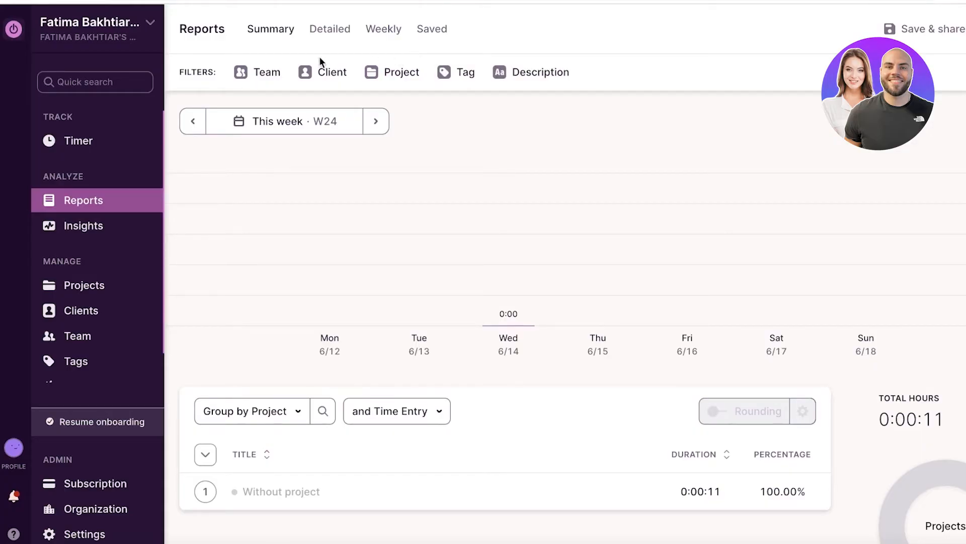
mouse_move(494, 180)
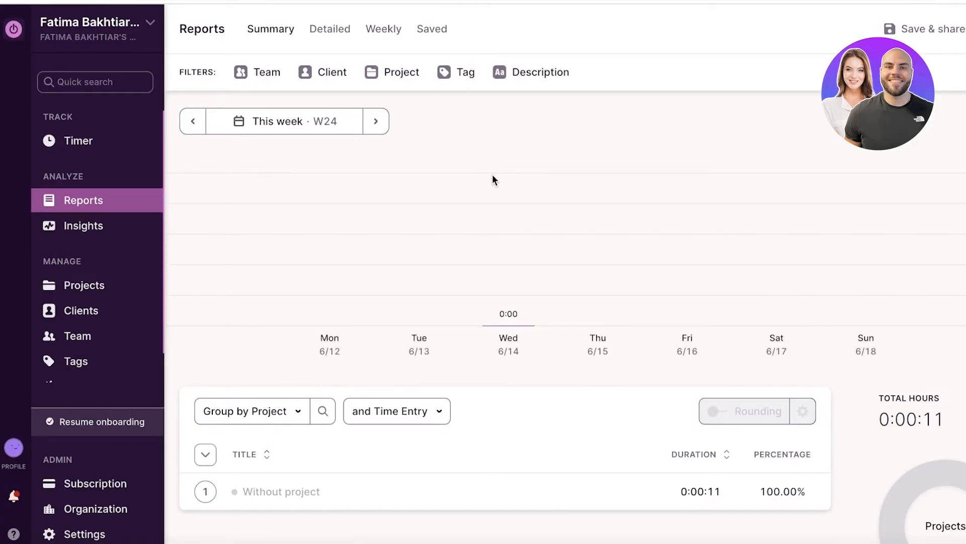
click(330, 28)
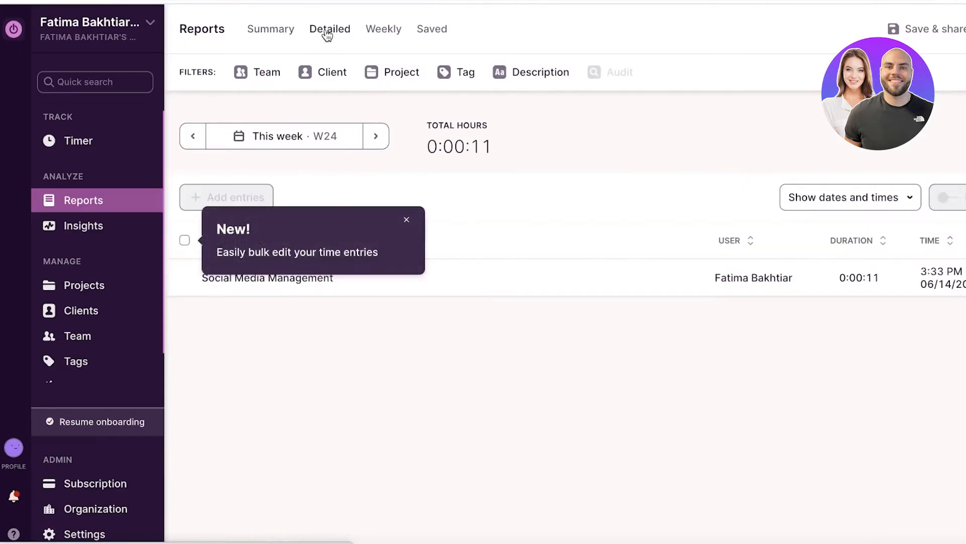
click(384, 29)
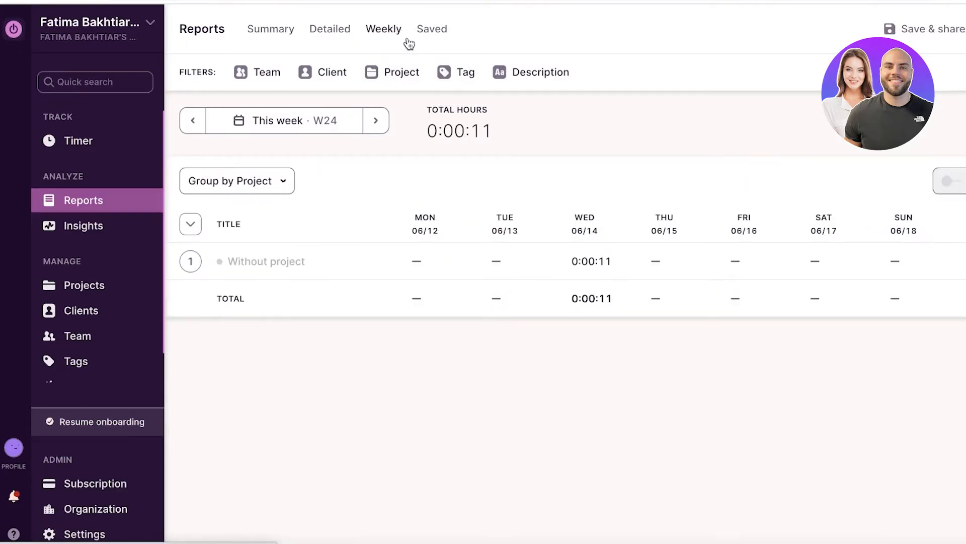
mouse_move(241, 45)
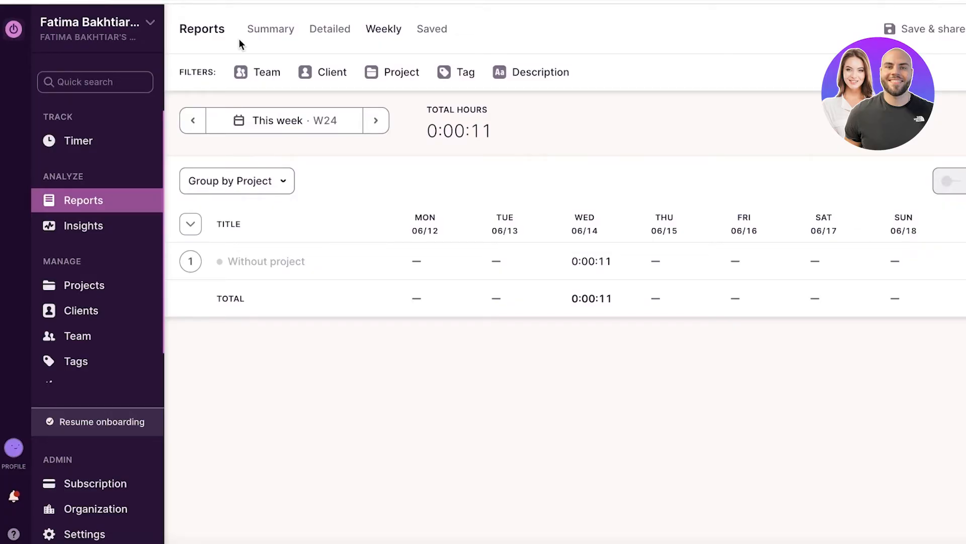
click(85, 285)
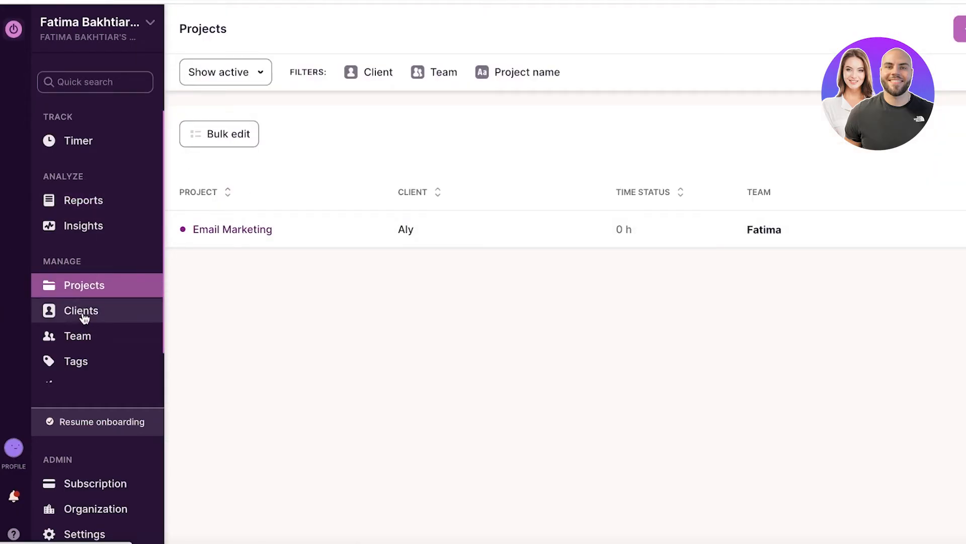
Browse the Tags and Integrations pages, then reload the Projects list.
click(76, 361)
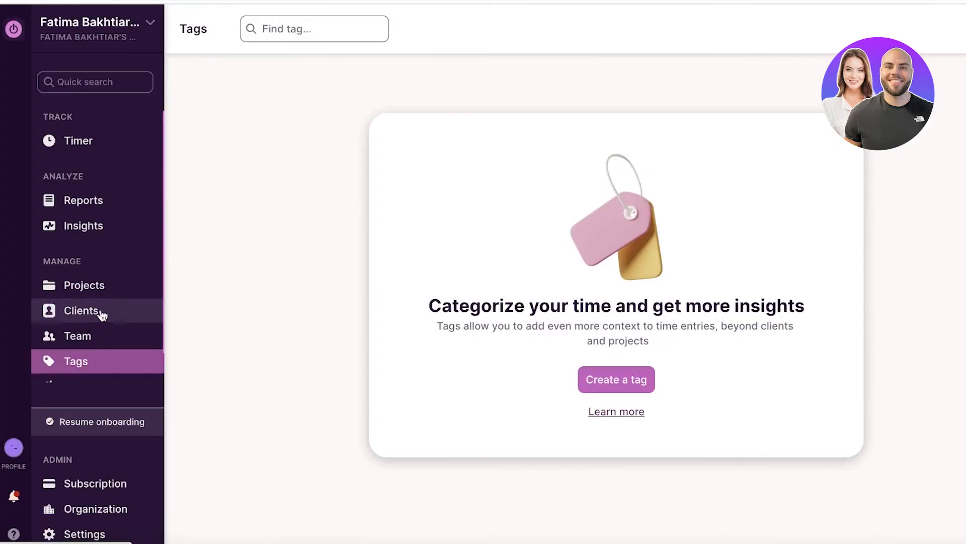
click(93, 345)
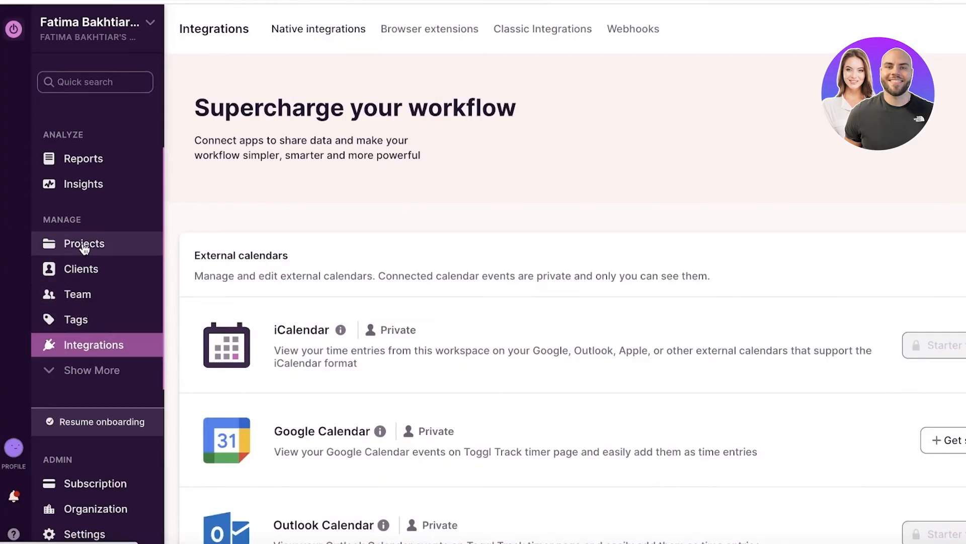
click(84, 243)
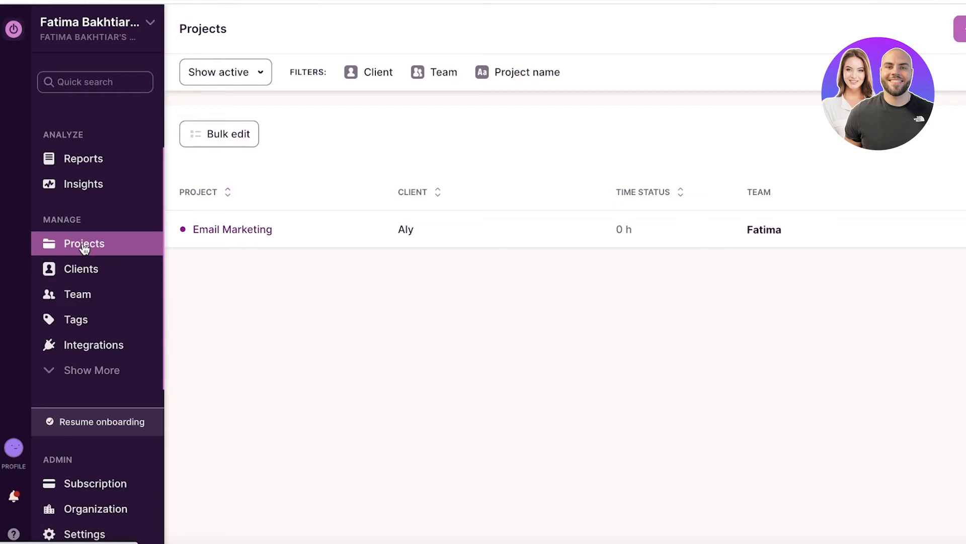
click(84, 243)
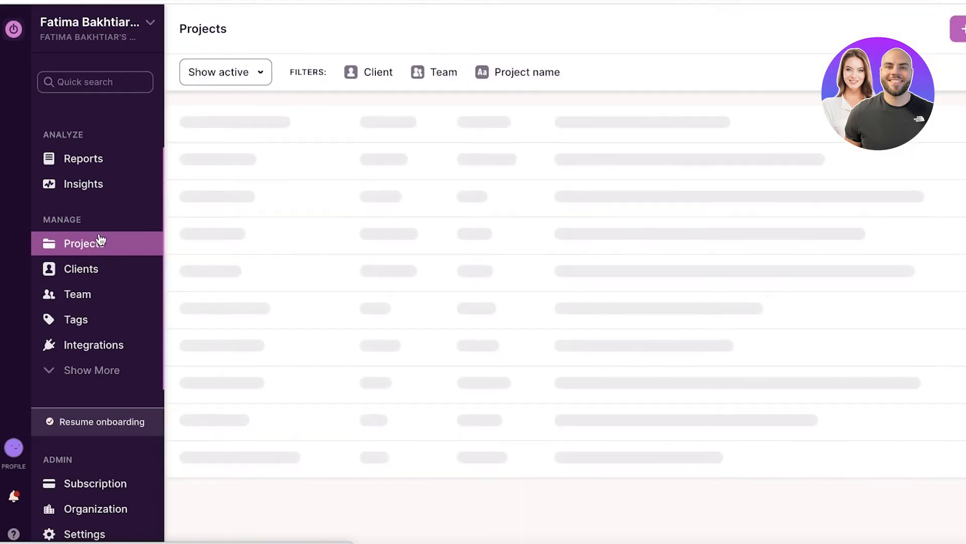
Name a new project 'Marketing for Andy' and add new client 'Andy'.
click(964, 26)
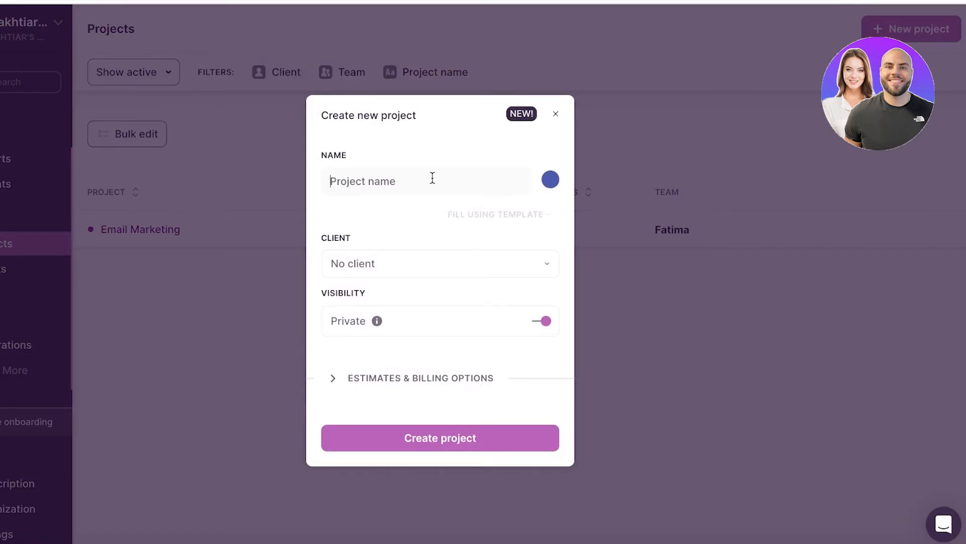
text(Marketing for Andy)
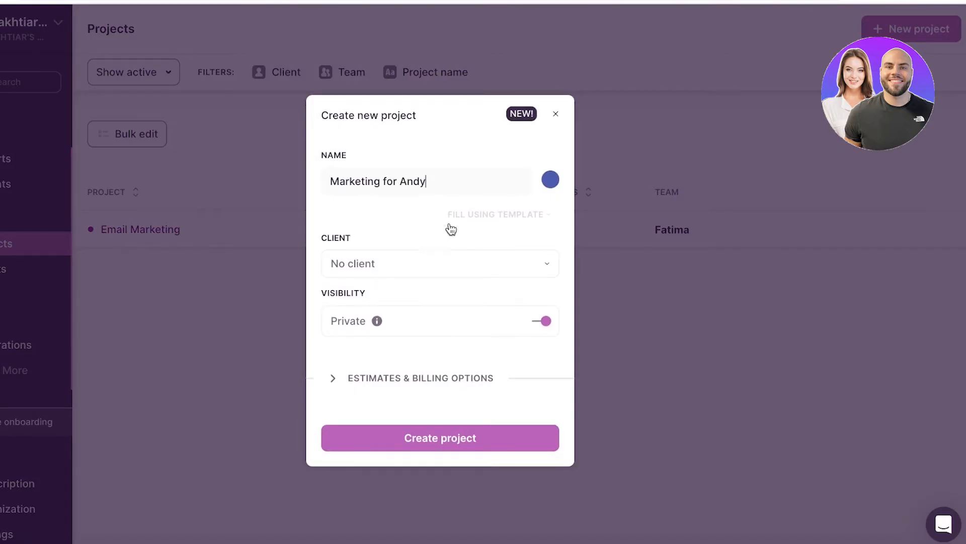
click(439, 263)
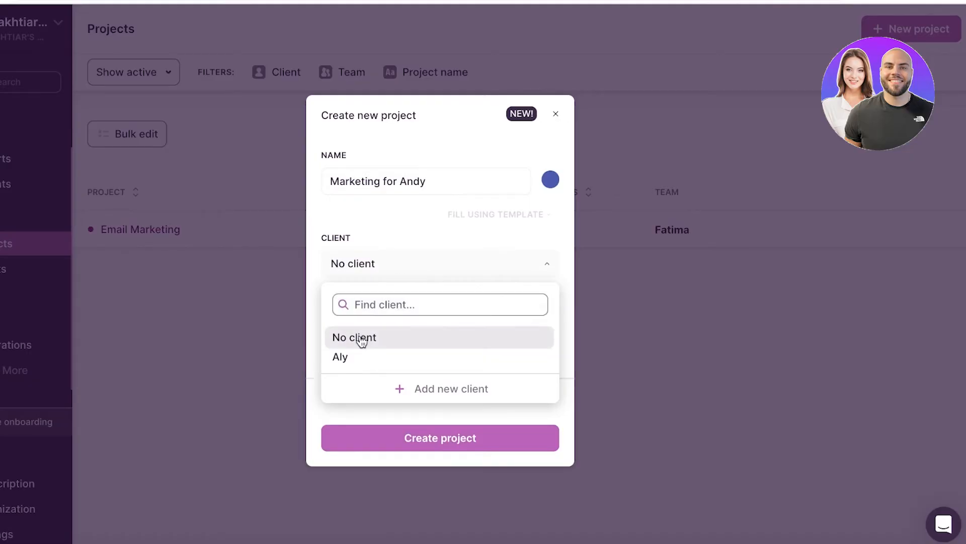
click(451, 388)
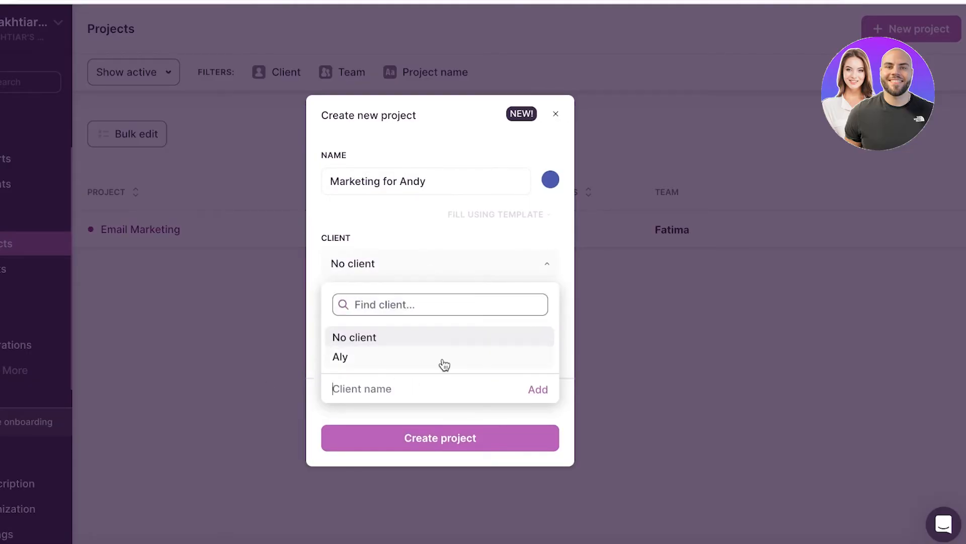
text(Andy')
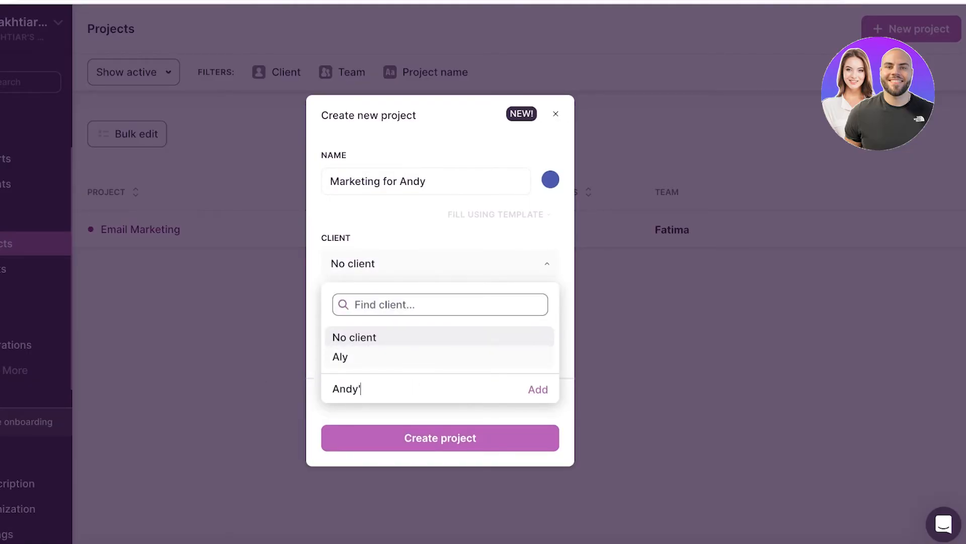
click(534, 389)
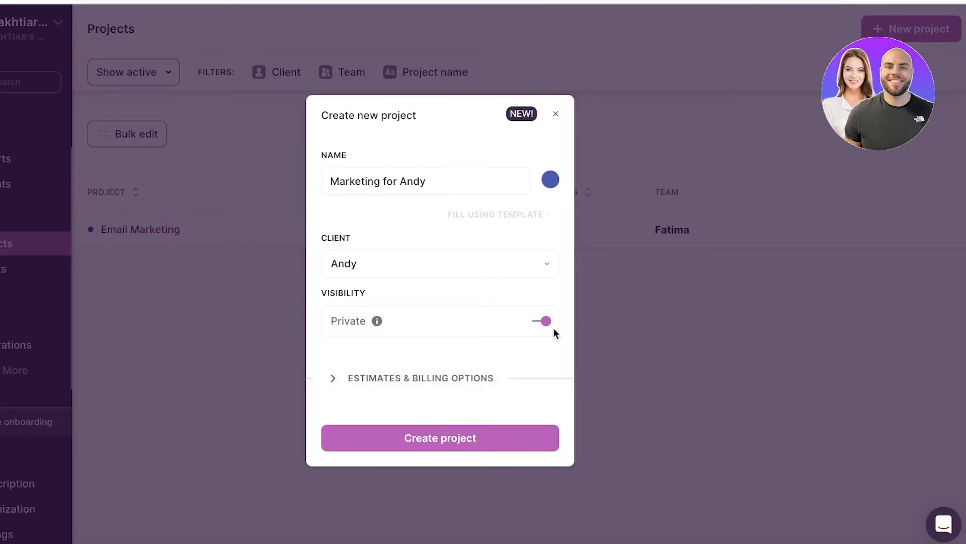
mouse_move(607, 322)
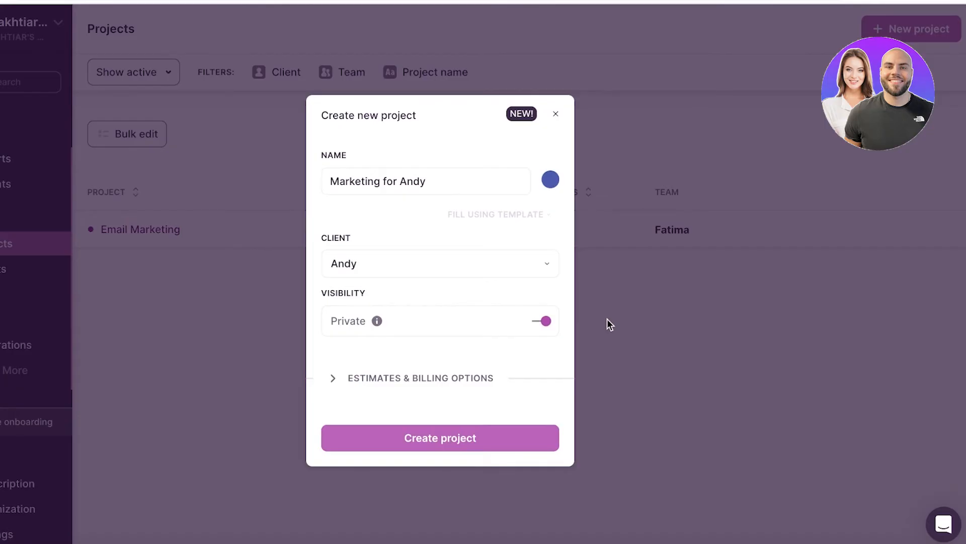
Check the estimates and billing options, then create the project.
click(421, 378)
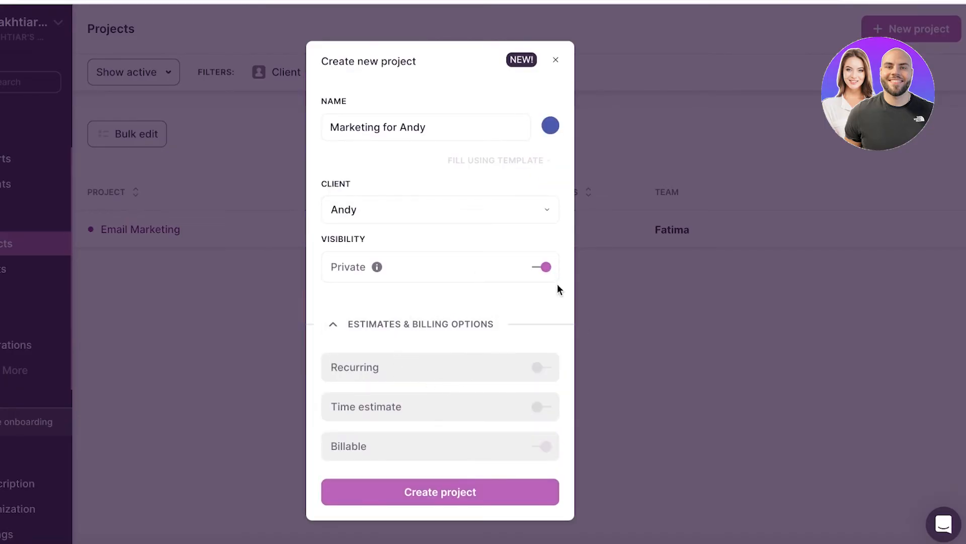
click(333, 323)
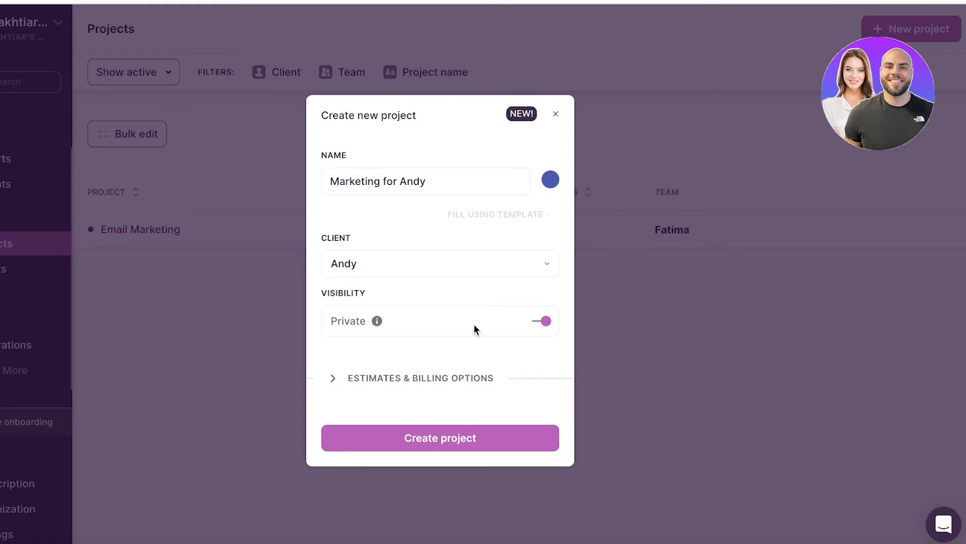
click(420, 378)
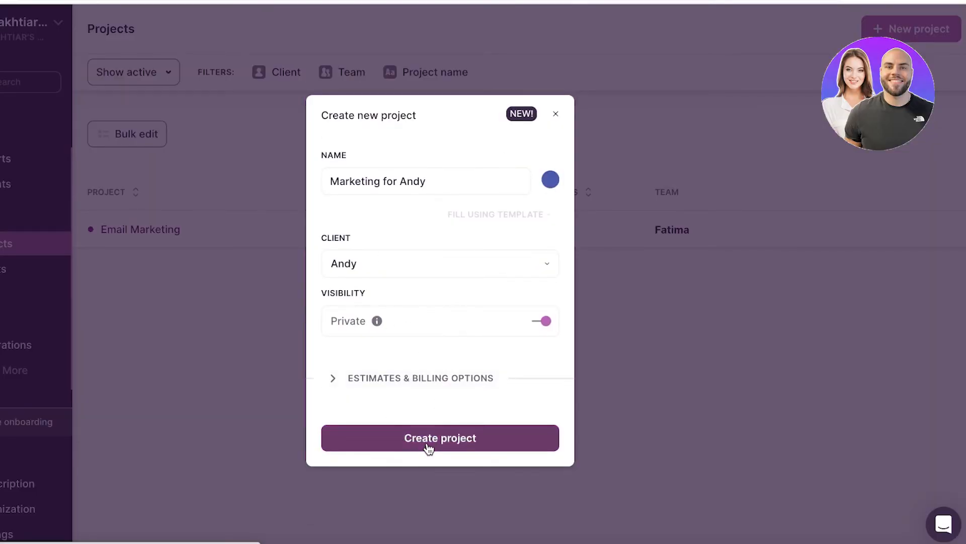
click(440, 438)
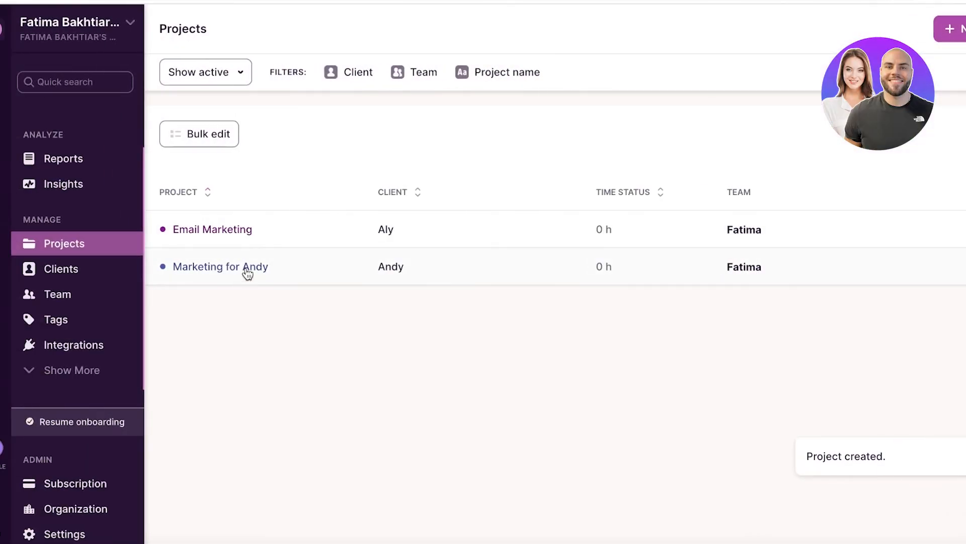
Browse the Email Marketing project, clients Aly and Andy, team members, then the empty Tags page.
click(212, 229)
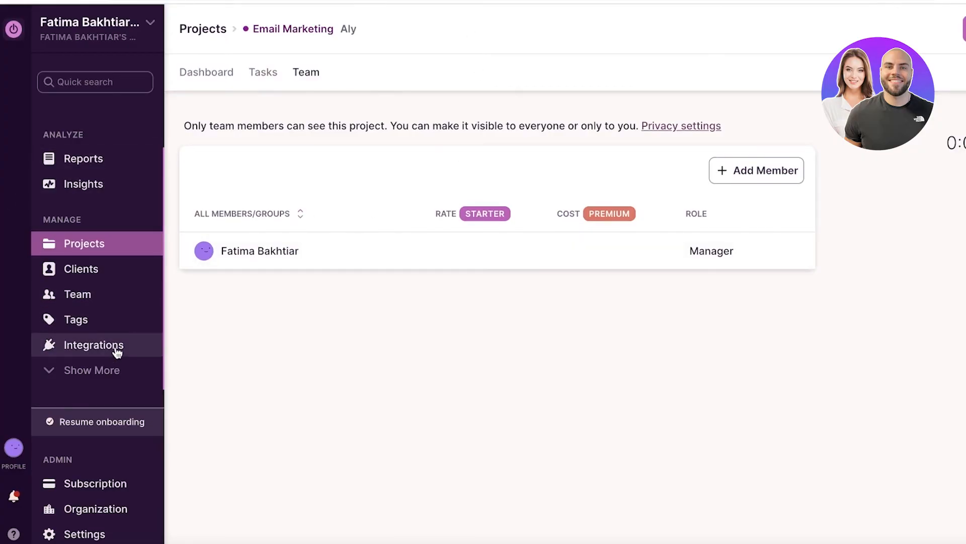
click(81, 269)
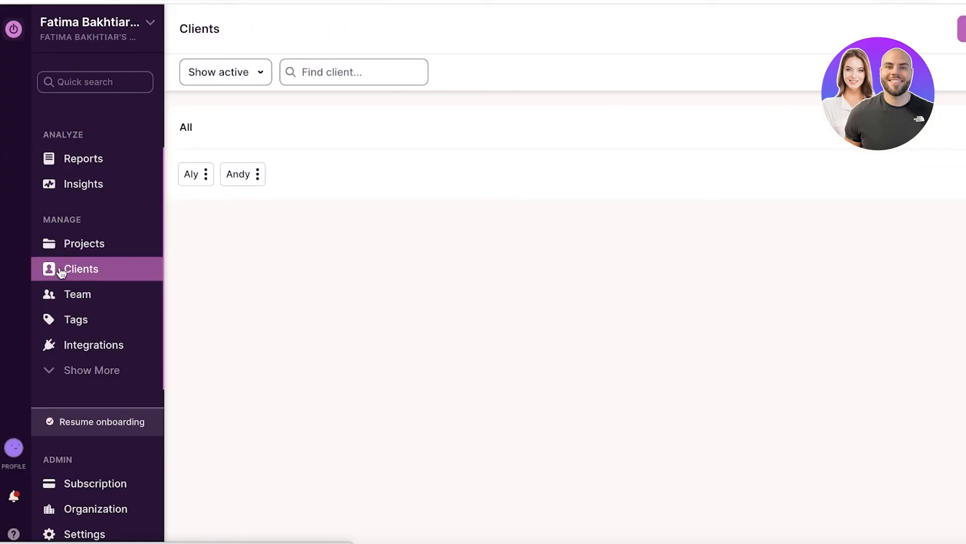
click(258, 174)
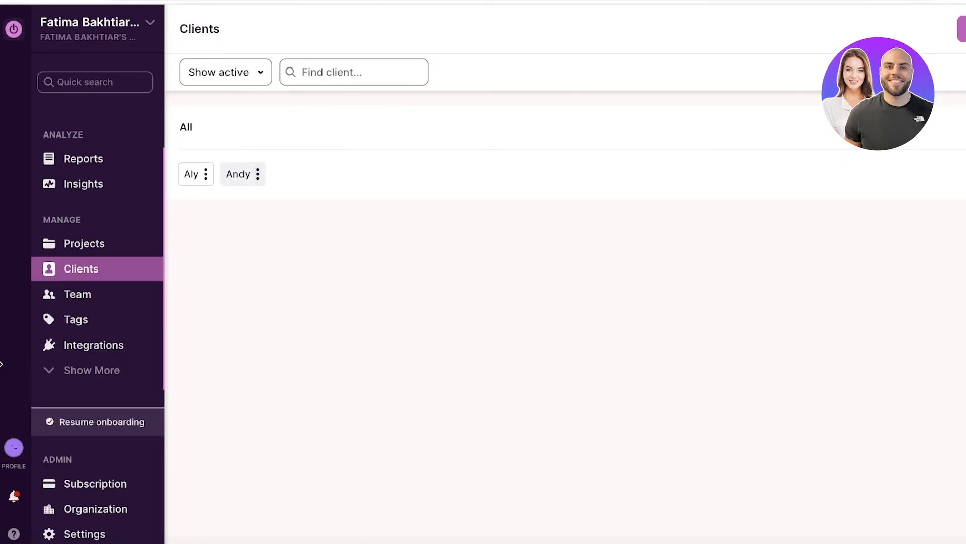
click(95, 509)
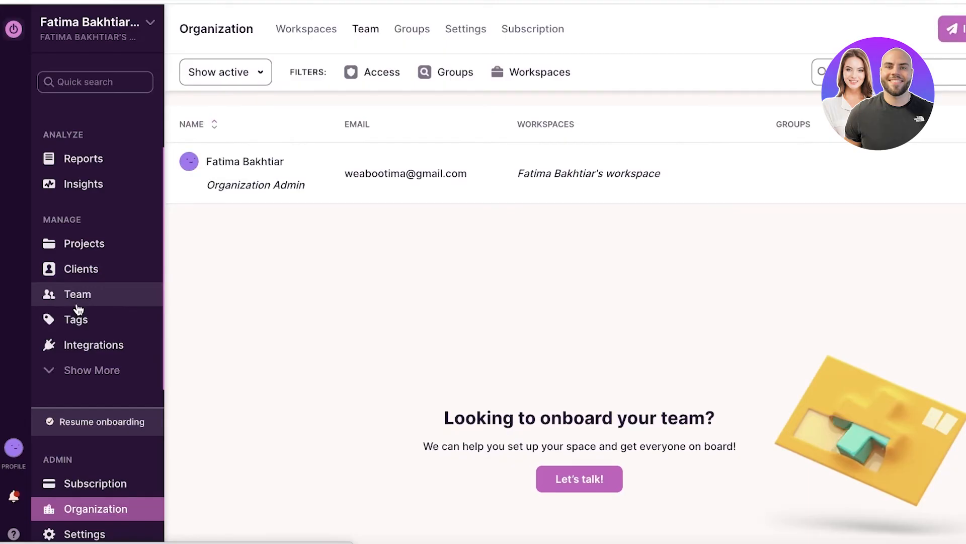
mouse_move(79, 319)
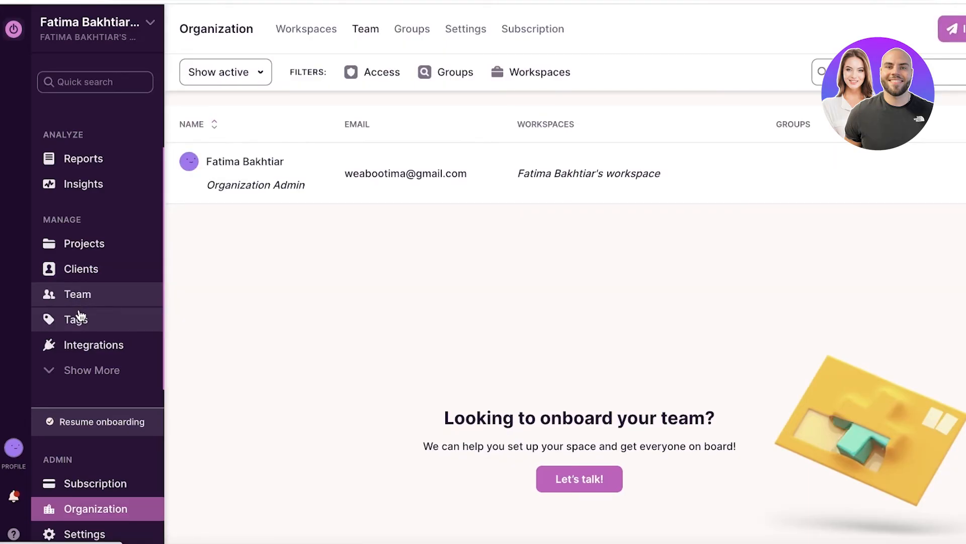
click(75, 319)
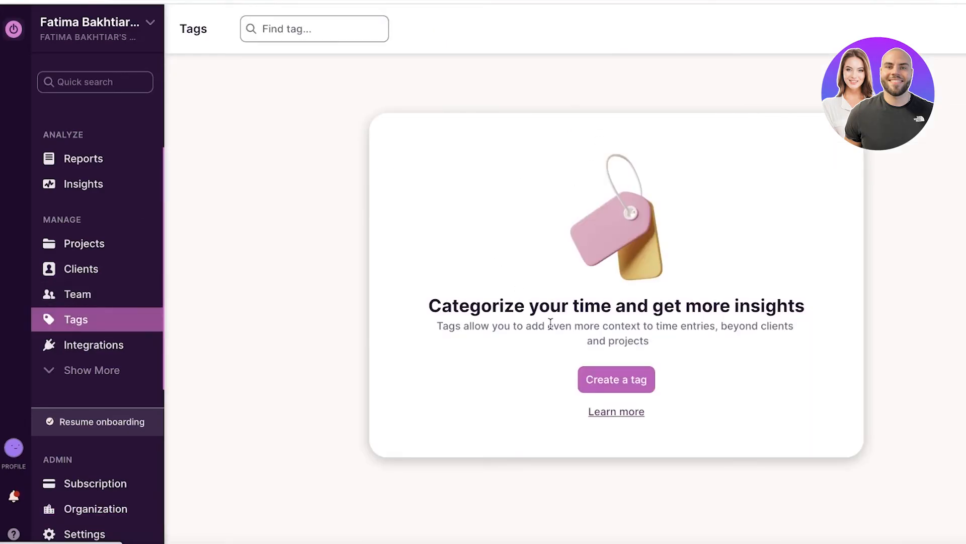
Create a new workspace tag named 'Brainstorming'.
click(616, 379)
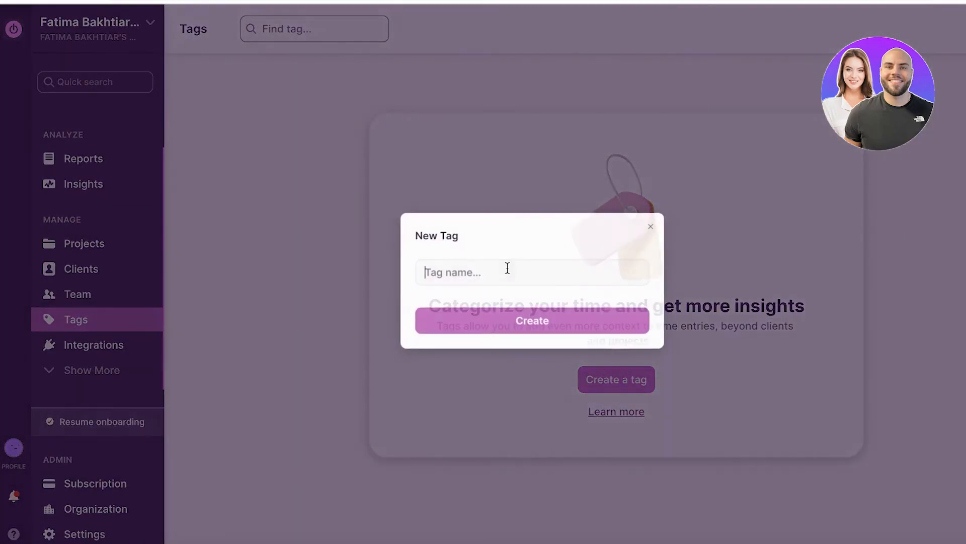
click(533, 320)
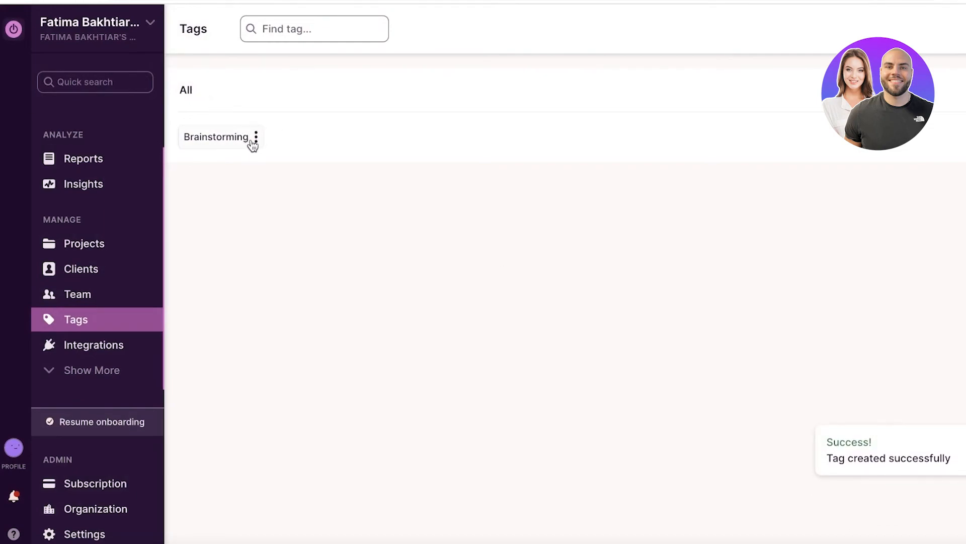
mouse_move(251, 144)
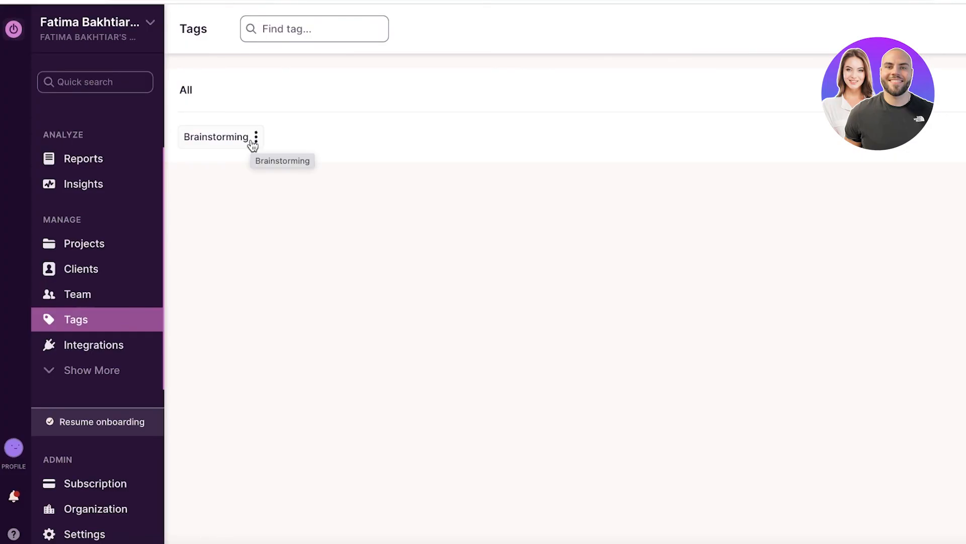
Browse the Integrations page's external calendars and native integrations like Salesforce, Jira and Asana.
click(94, 344)
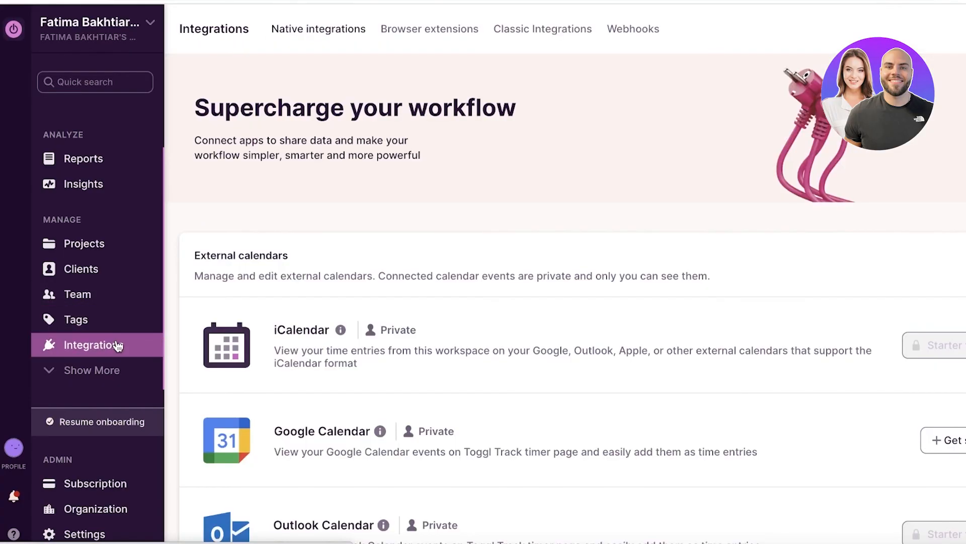
scroll(down, 3)
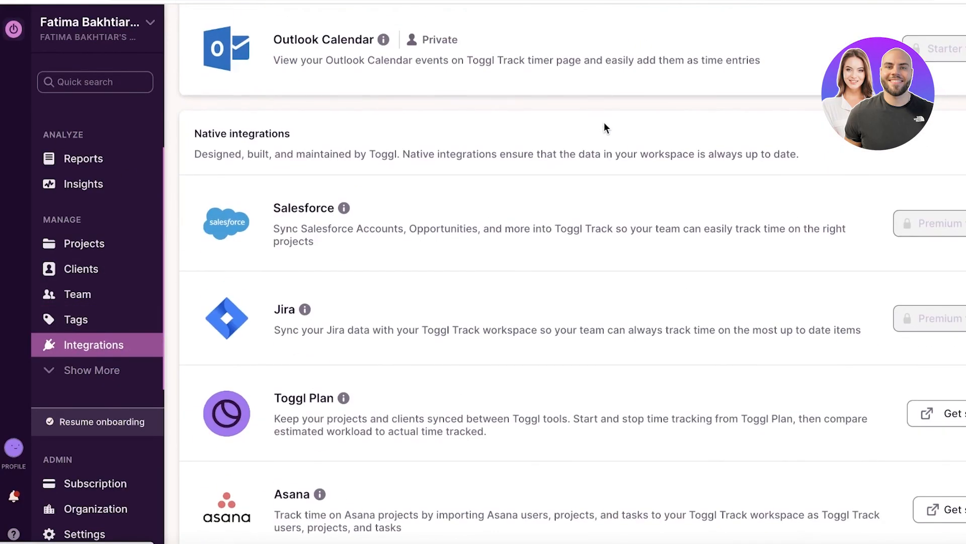
scroll(down, 3)
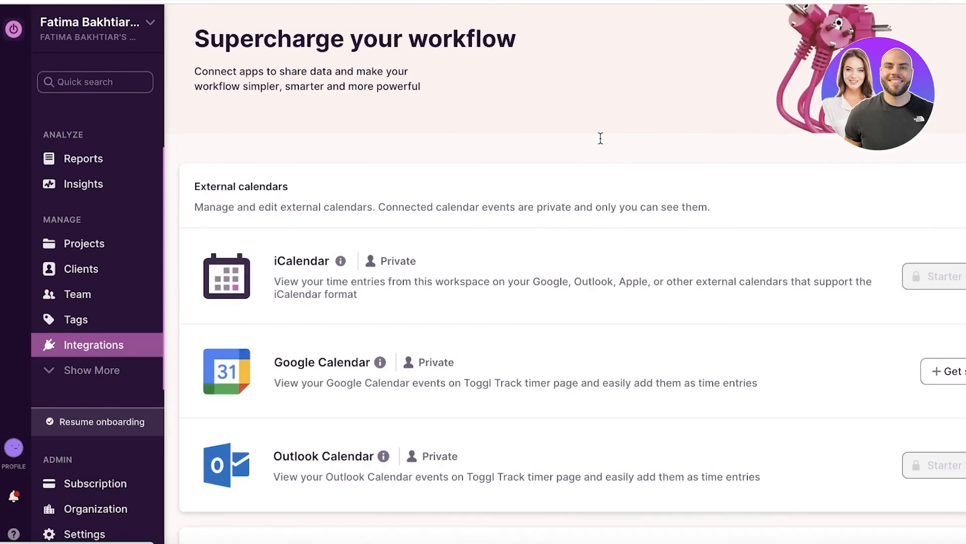
mouse_move(605, 141)
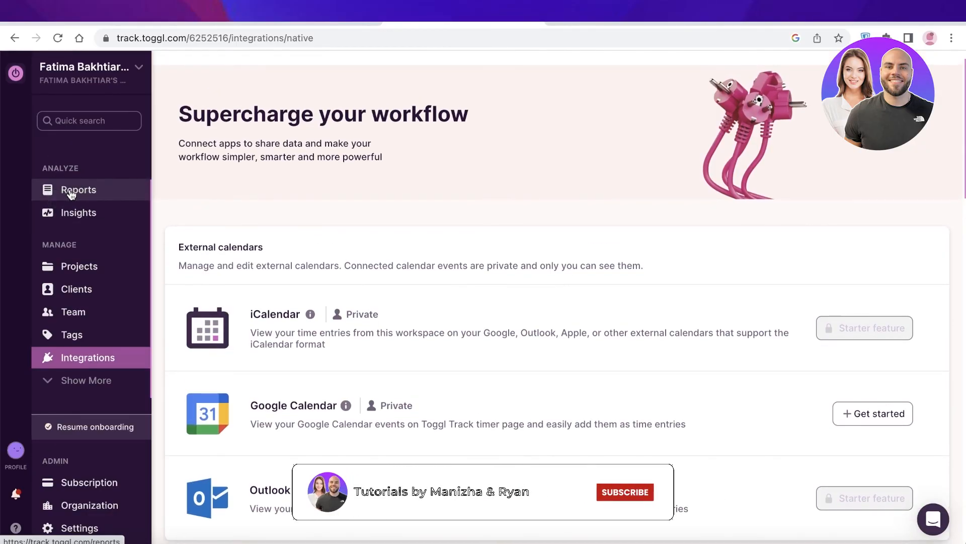
click(625, 492)
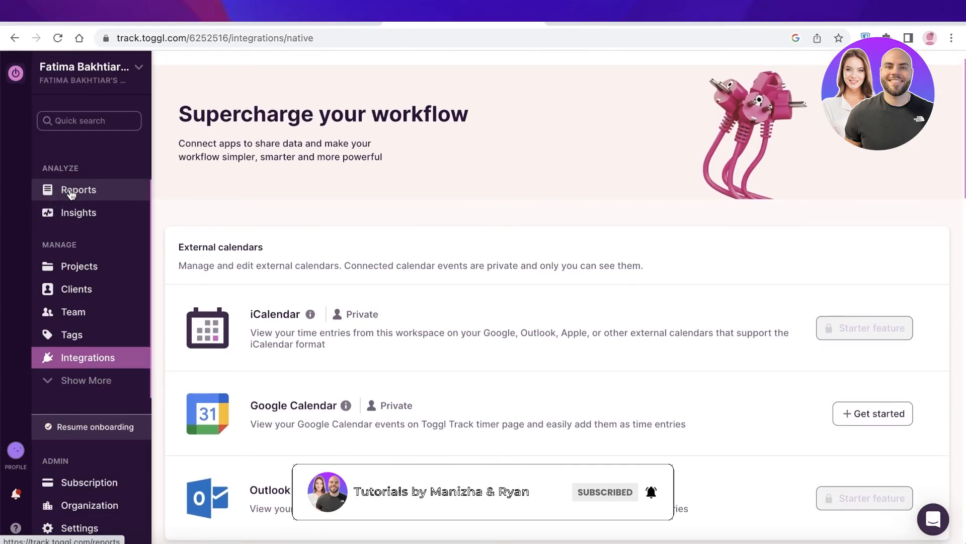